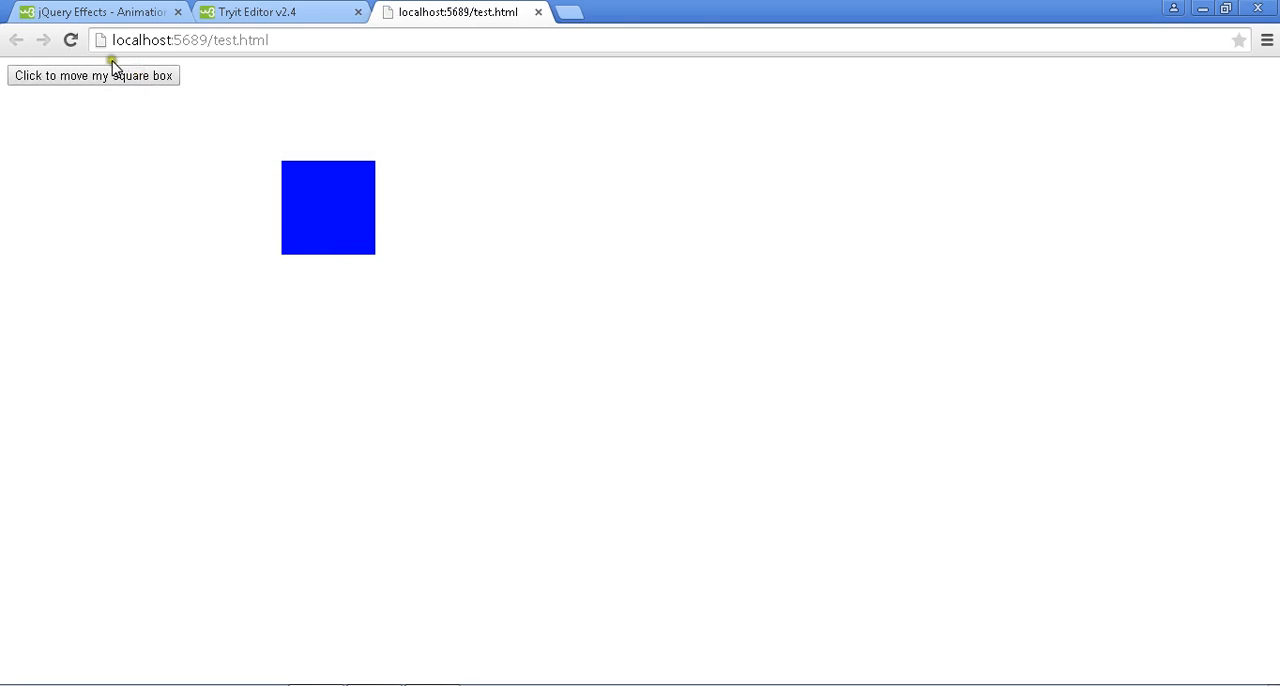
mouse_move(270, 192)
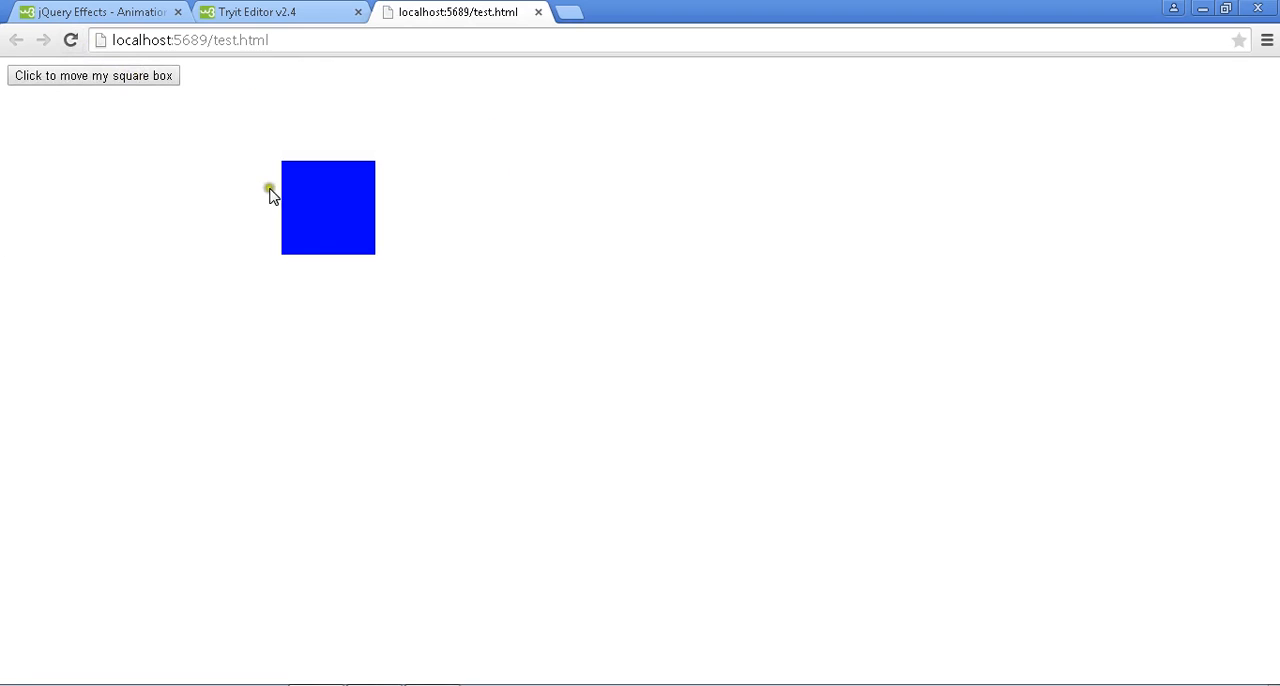
mouse_move(348, 150)
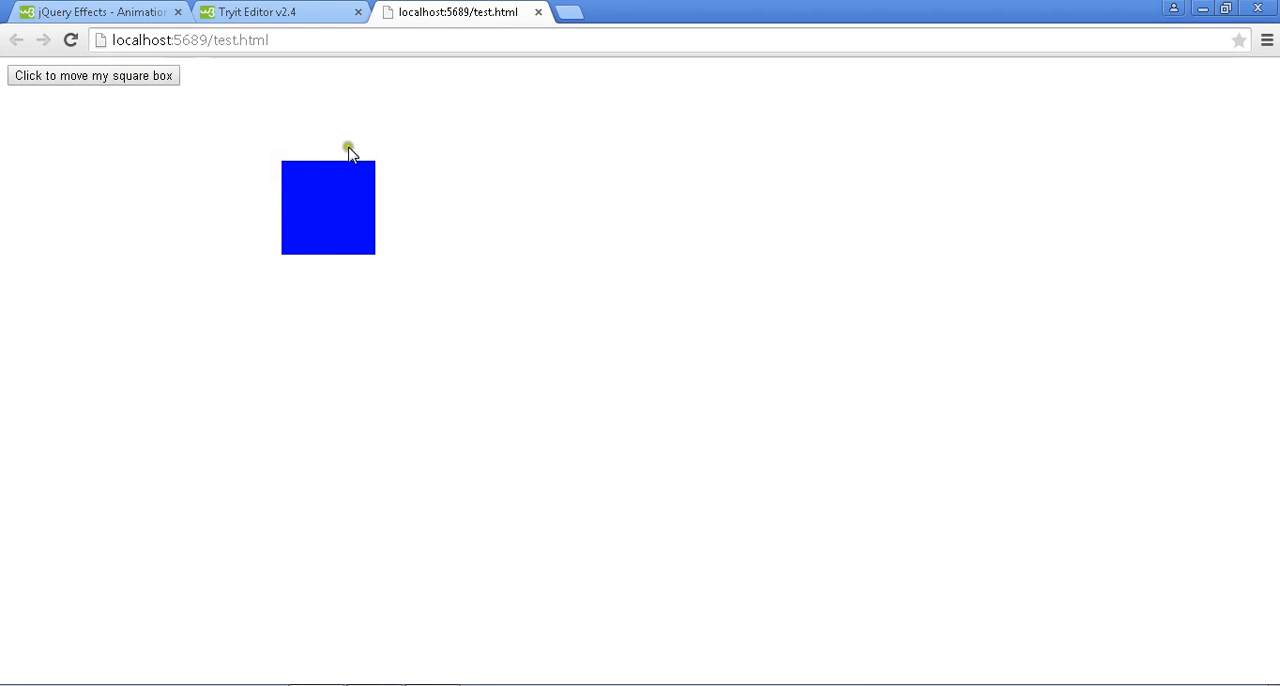
mouse_move(320, 186)
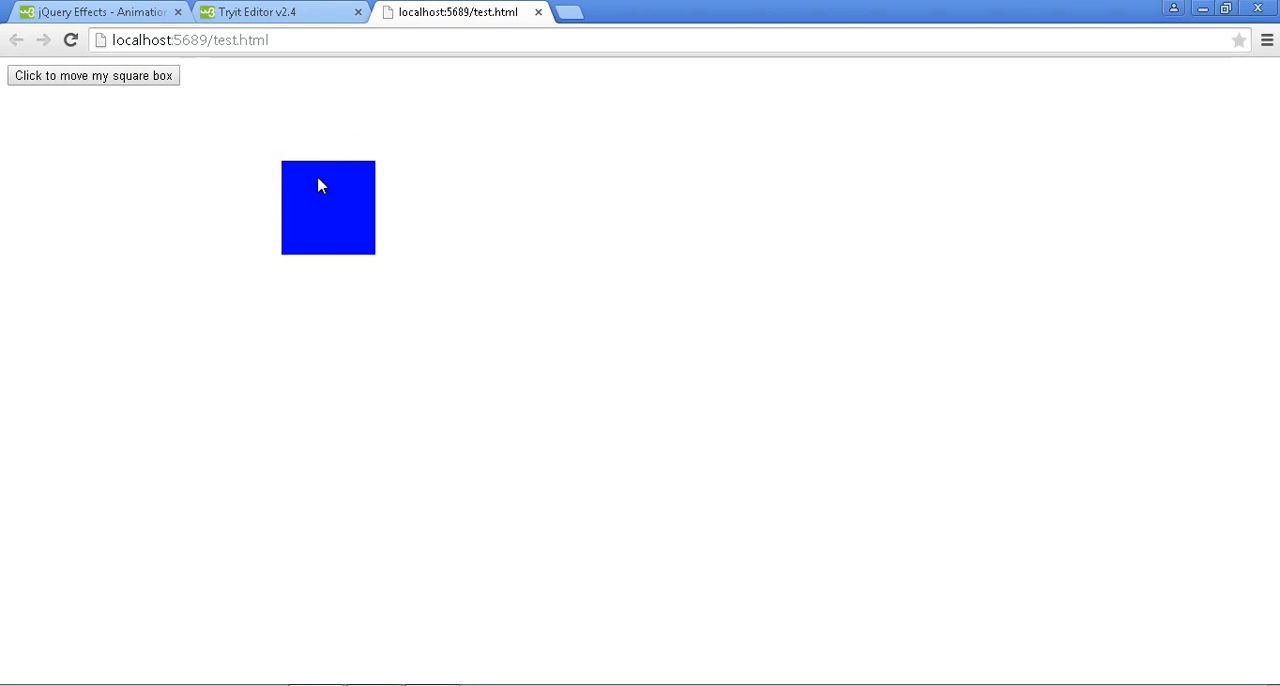
- Reload localhost test.html so the blue square resets to the left edge
left_click(70, 40)
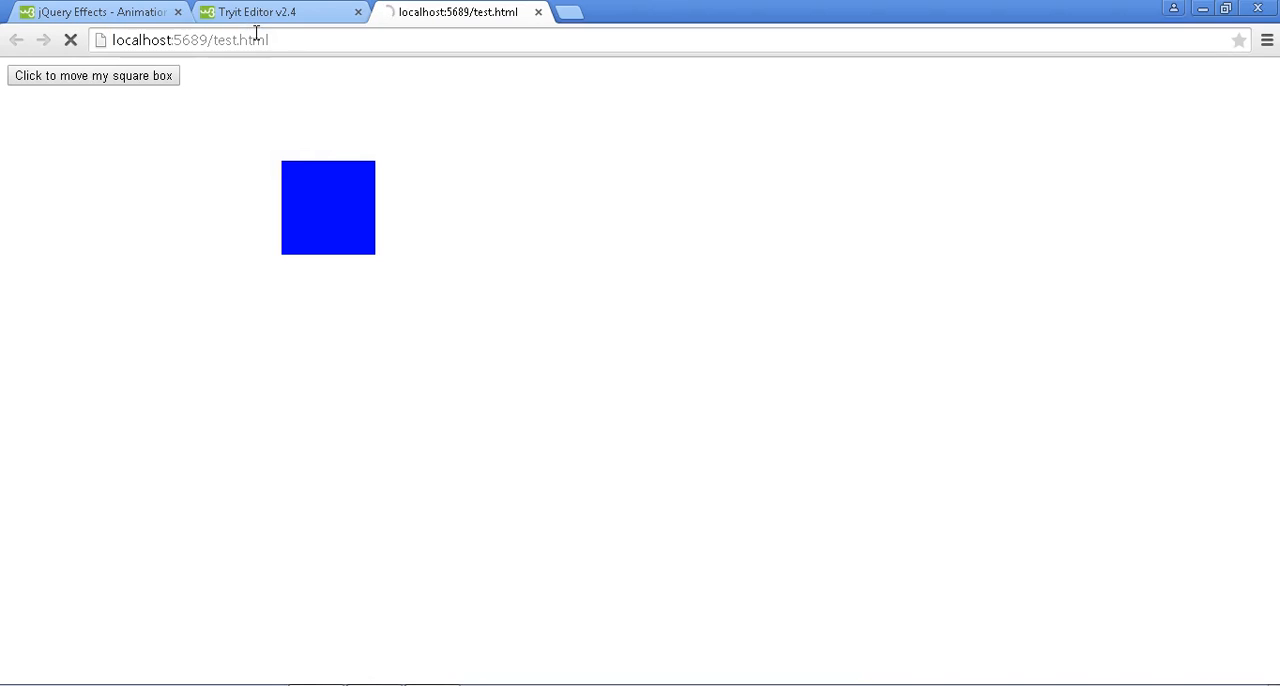
left_click(92, 76)
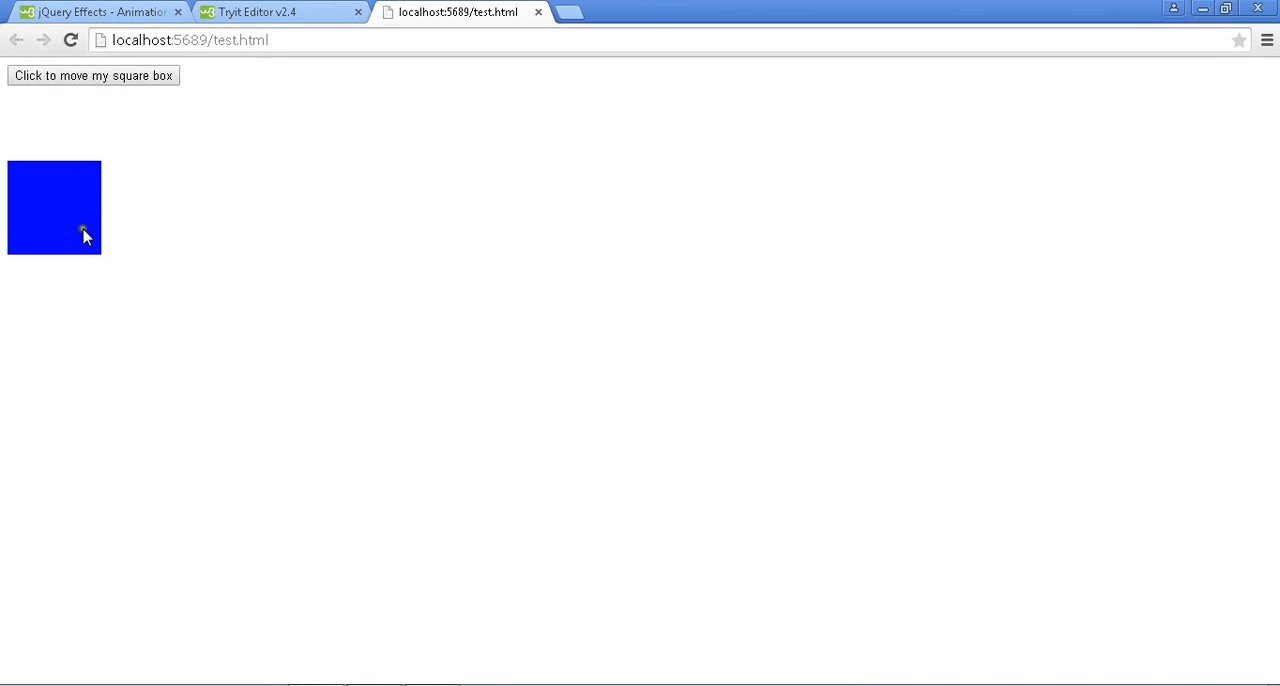
mouse_move(132, 236)
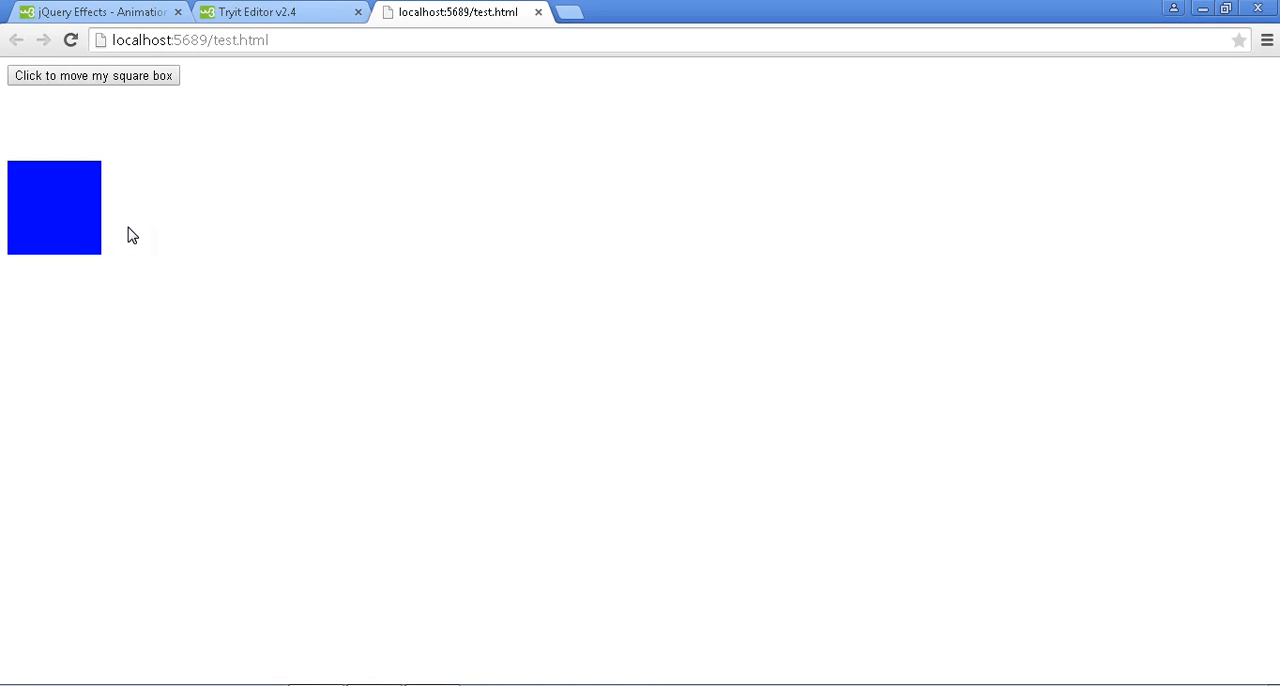
mouse_move(80, 204)
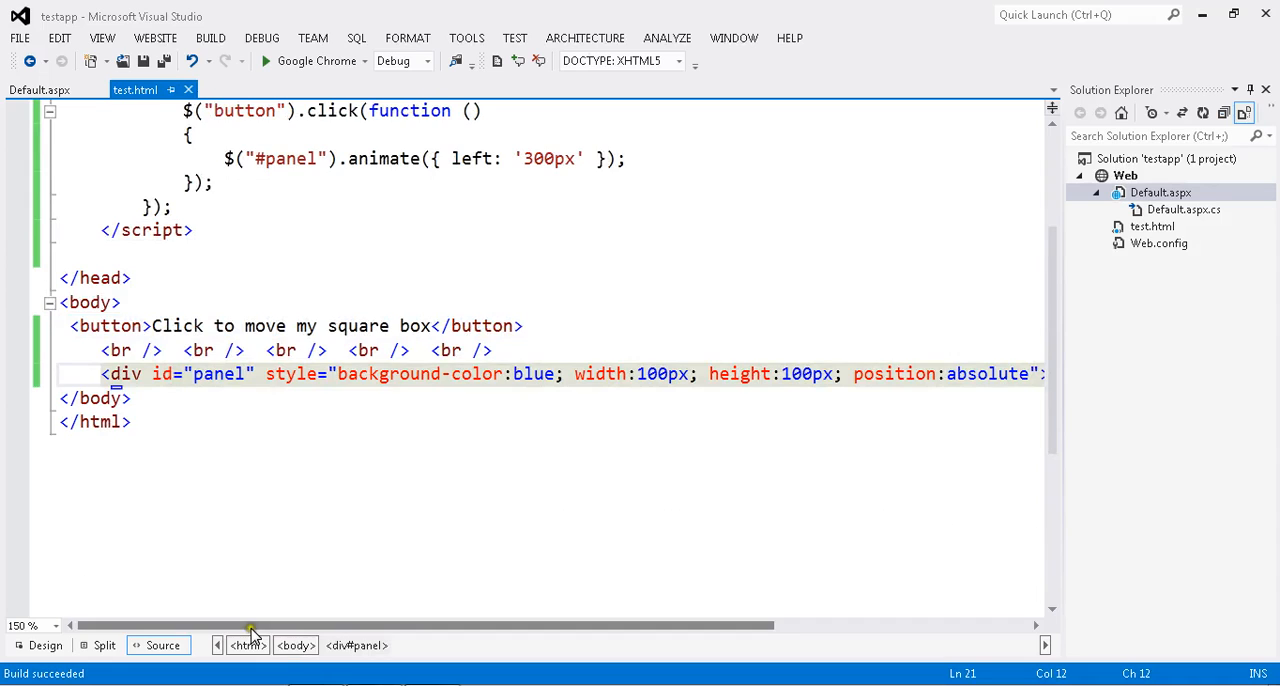
- Break the animate({ }) call across lines with left: '300px' on its own line
scroll("left", 3)
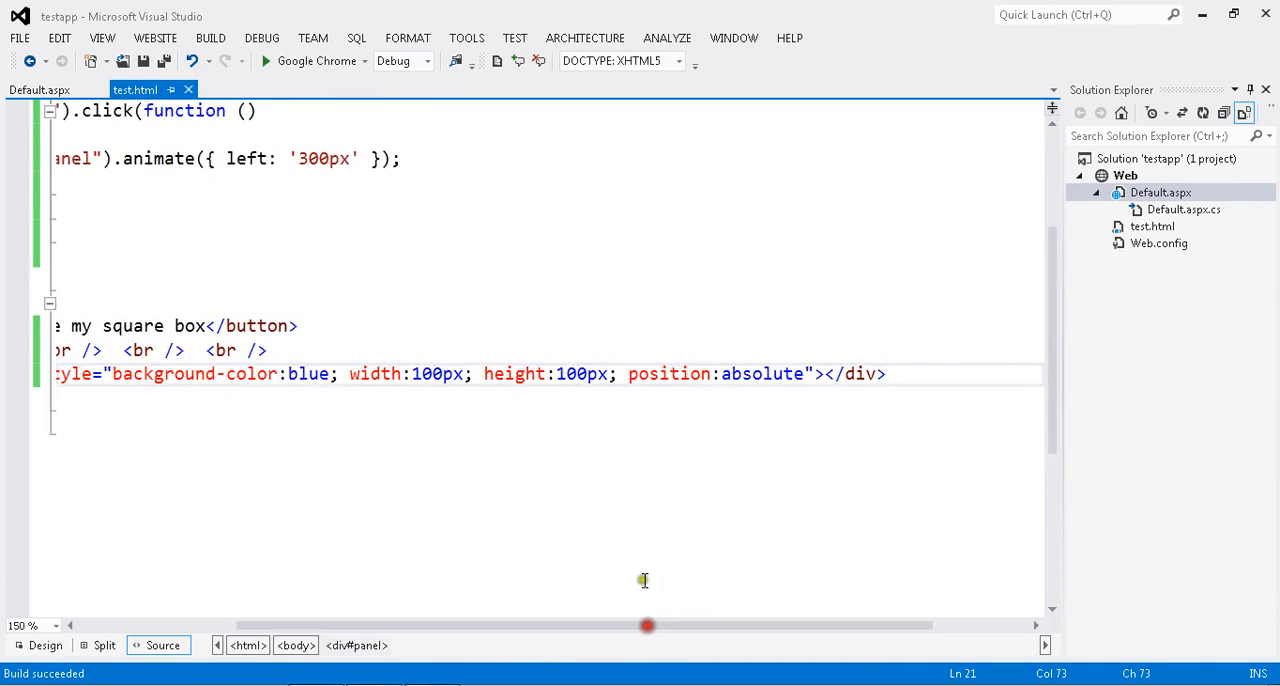
left_click(564, 372)
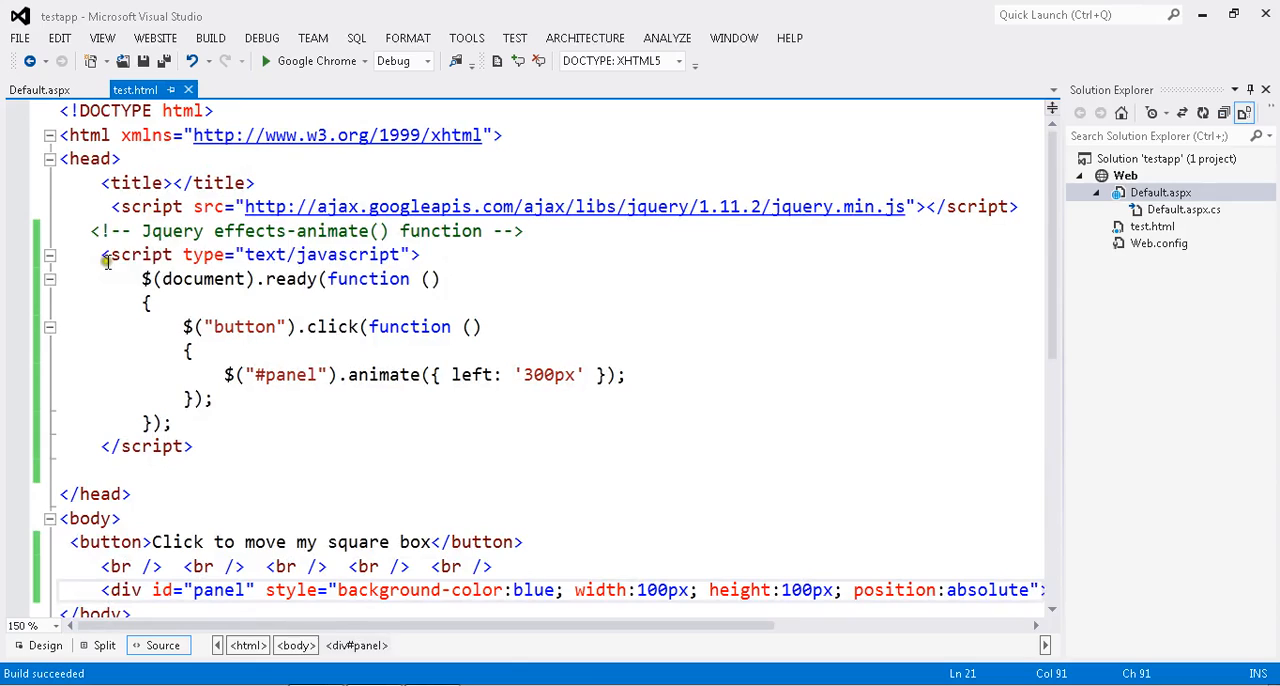
left_click(442, 278)
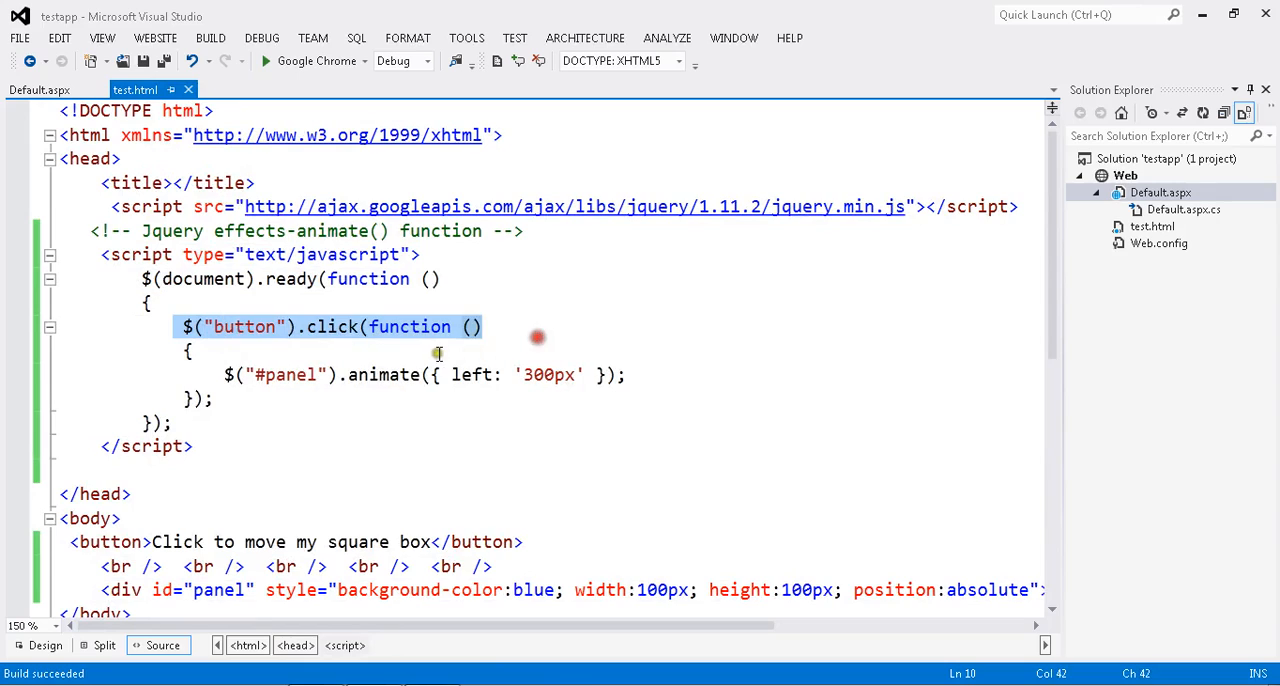
left_click(340, 374)
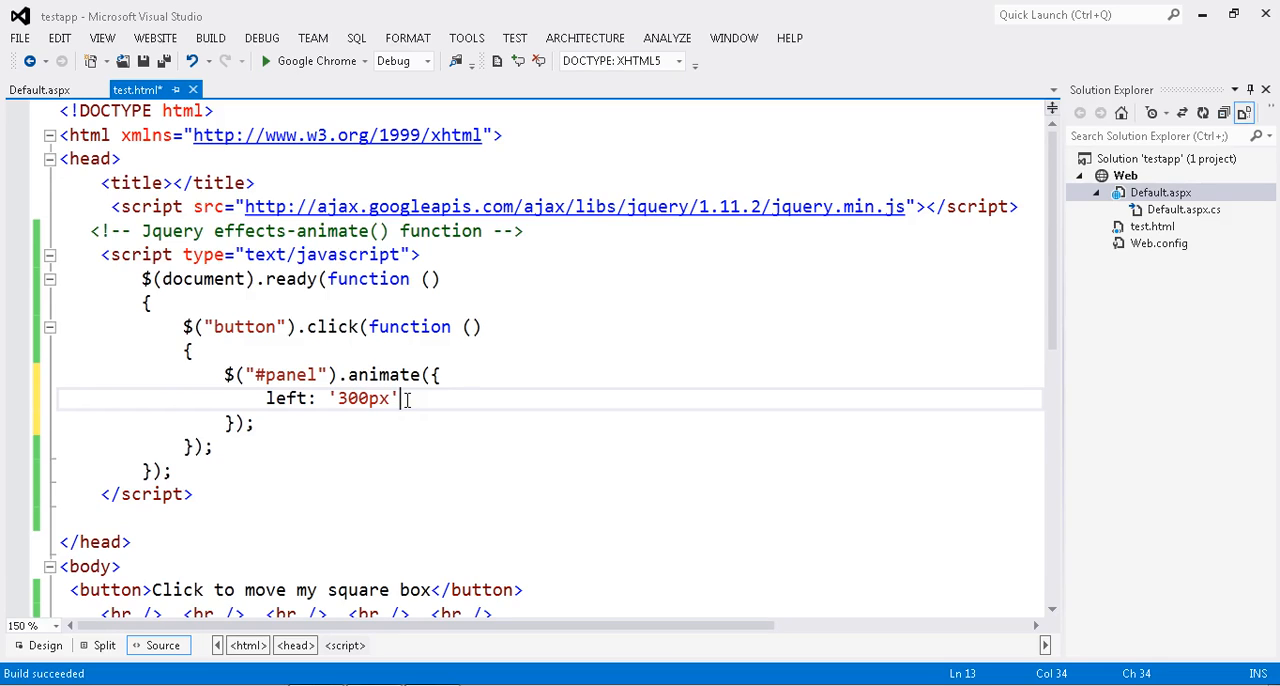
scroll("down", 3)
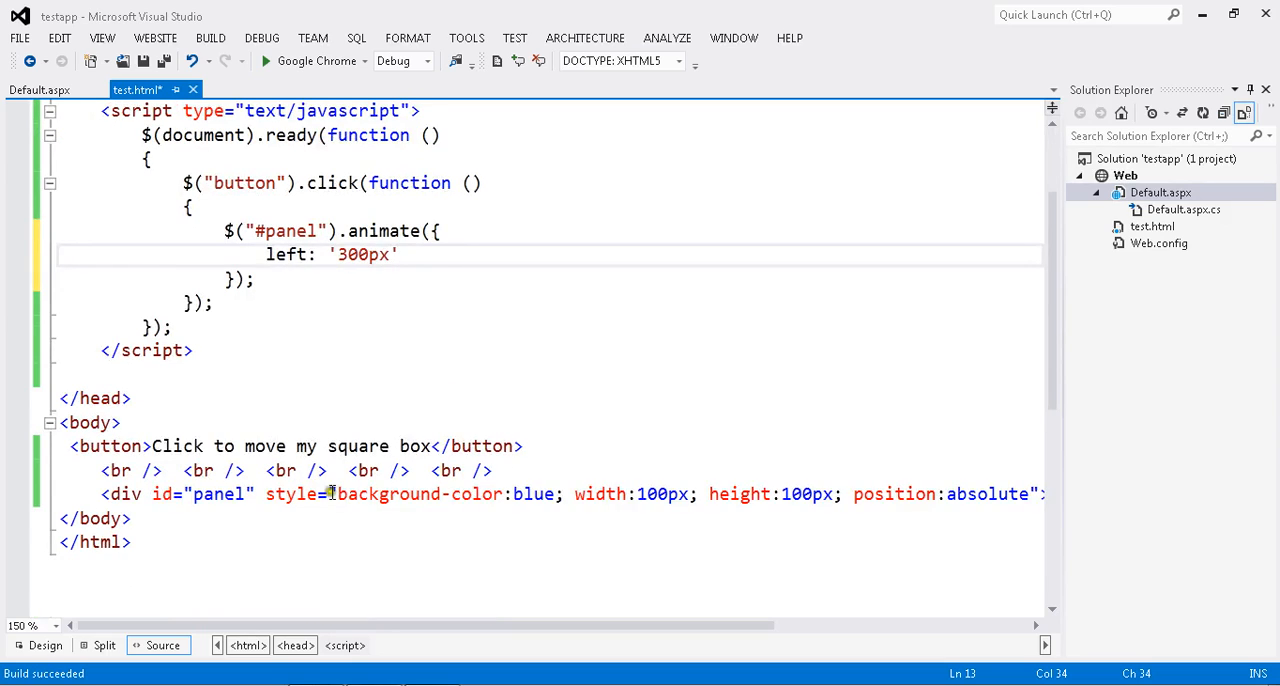
left_click(520, 494)
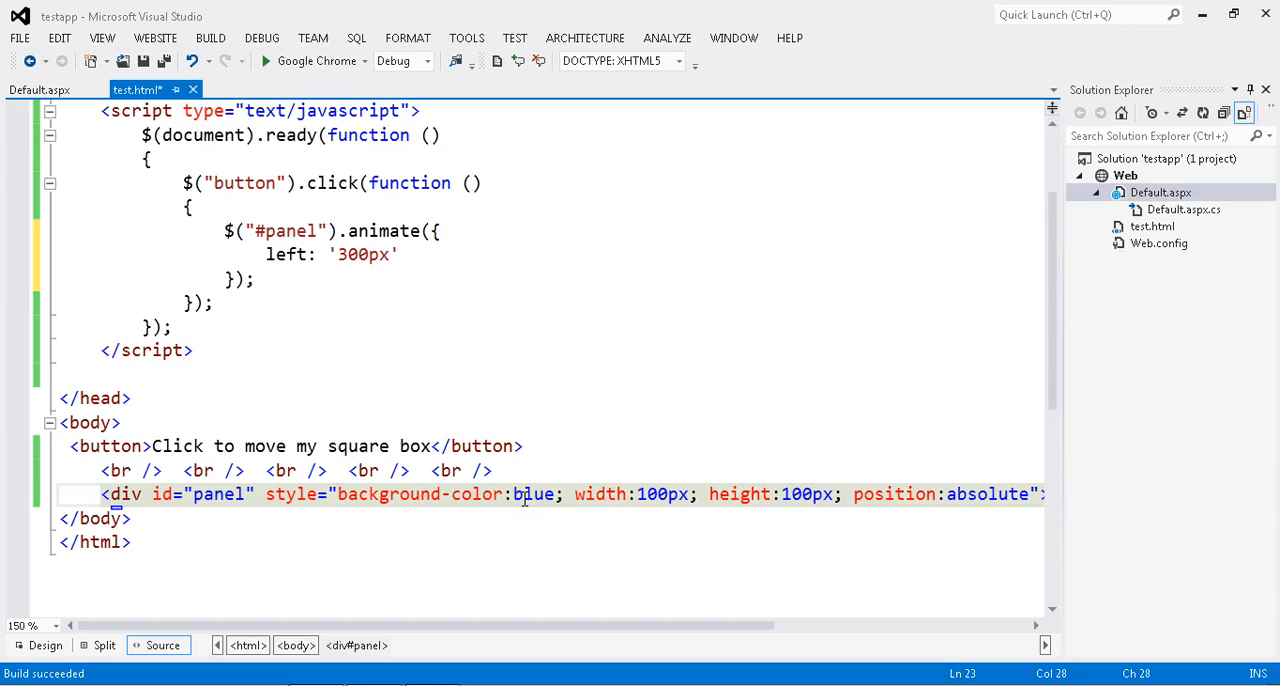
left_click(628, 494)
type("o")
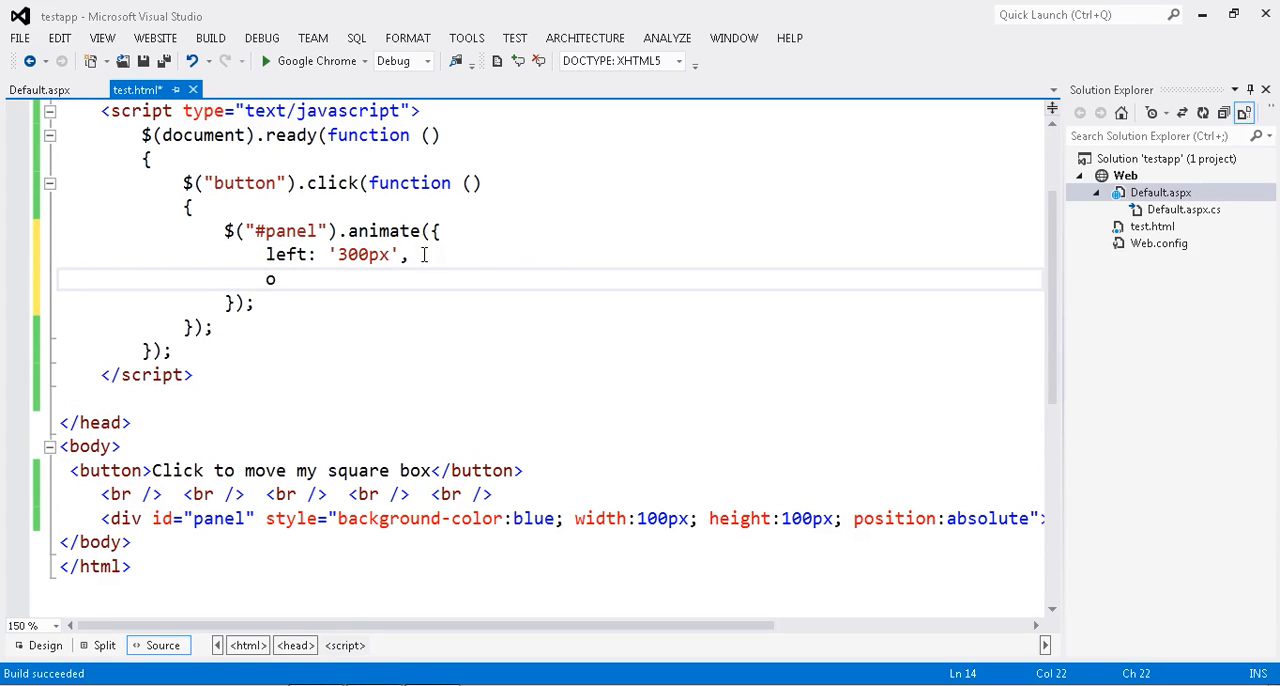
- Add opacity: '0.5', width: '200px' and height: '200px' to the animate parameters
type("pa")
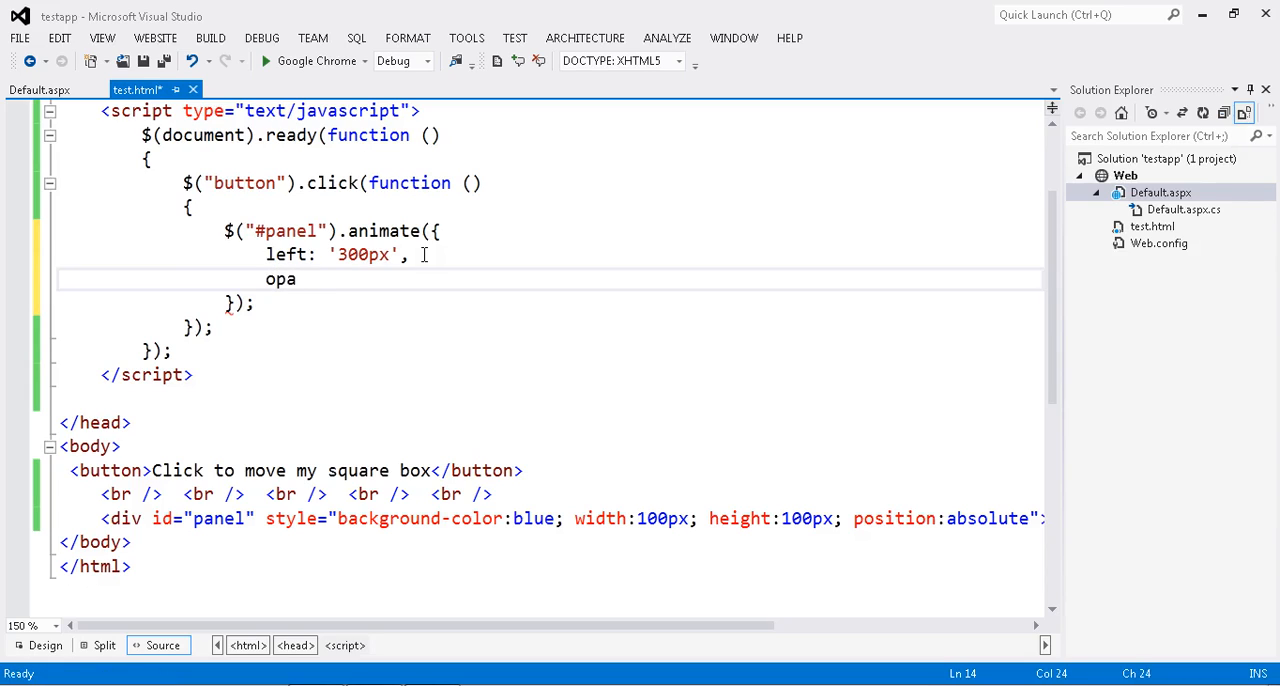
type("city:")
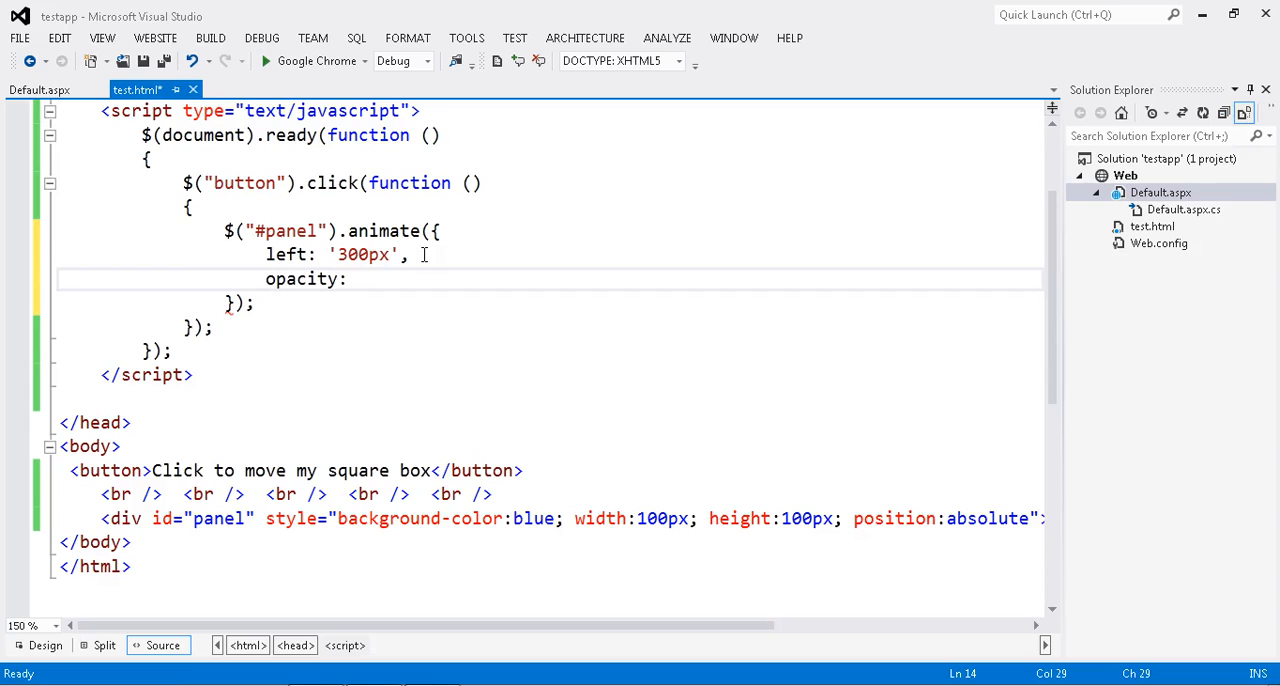
type("''")
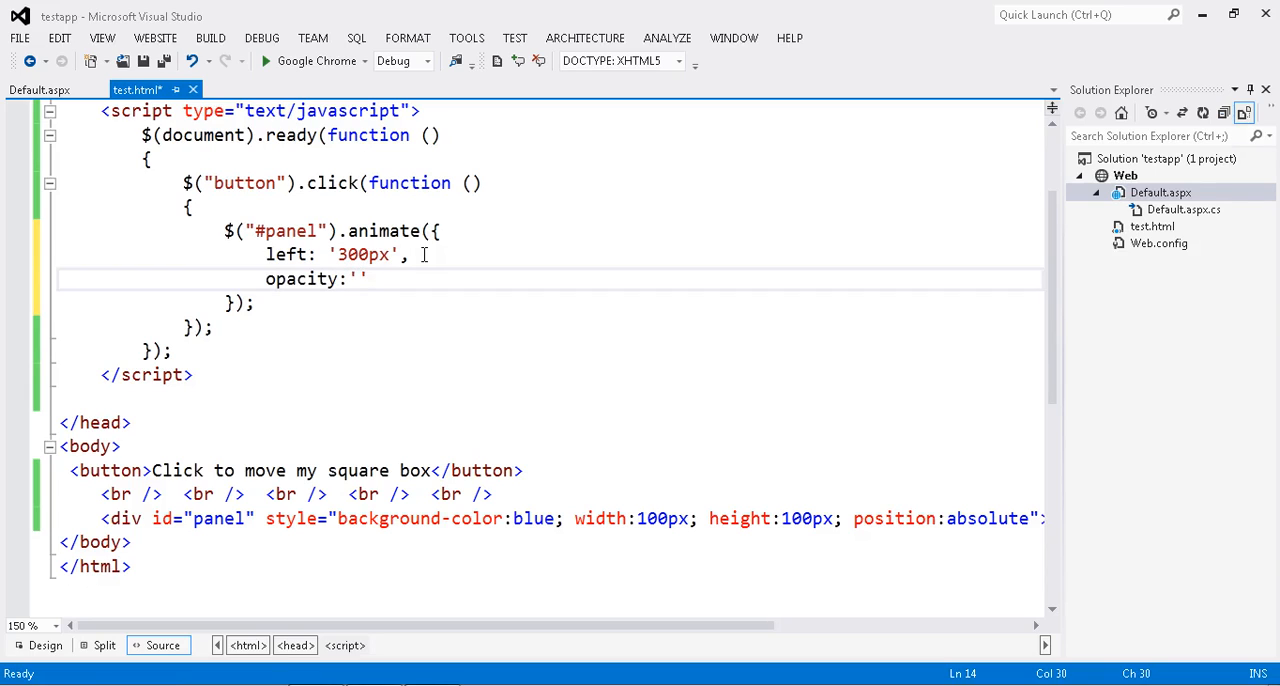
type("0.5")
type("w")
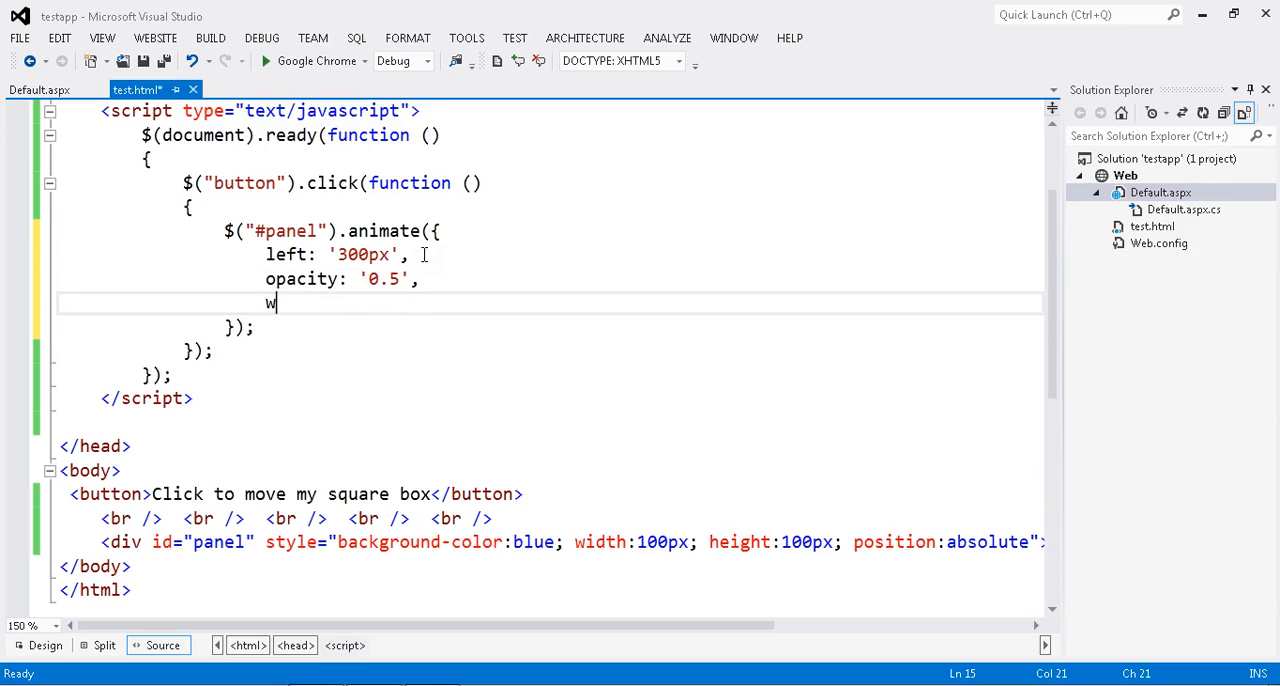
type("idth:")
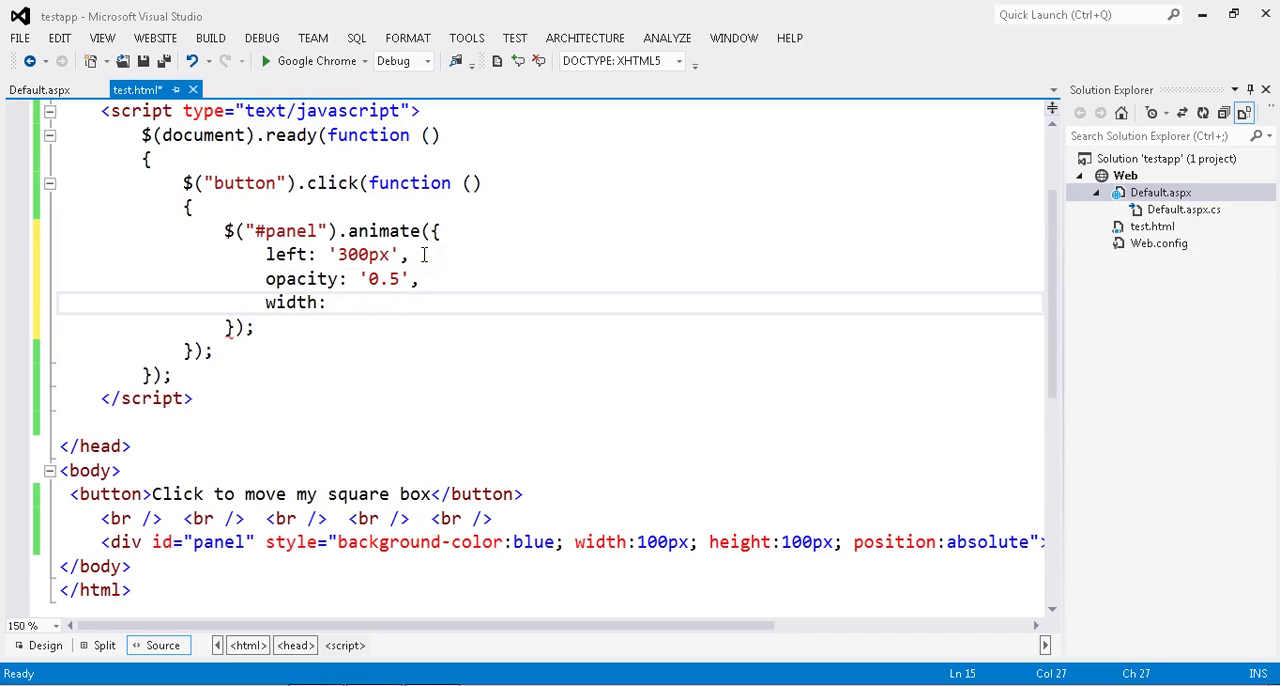
type("''")
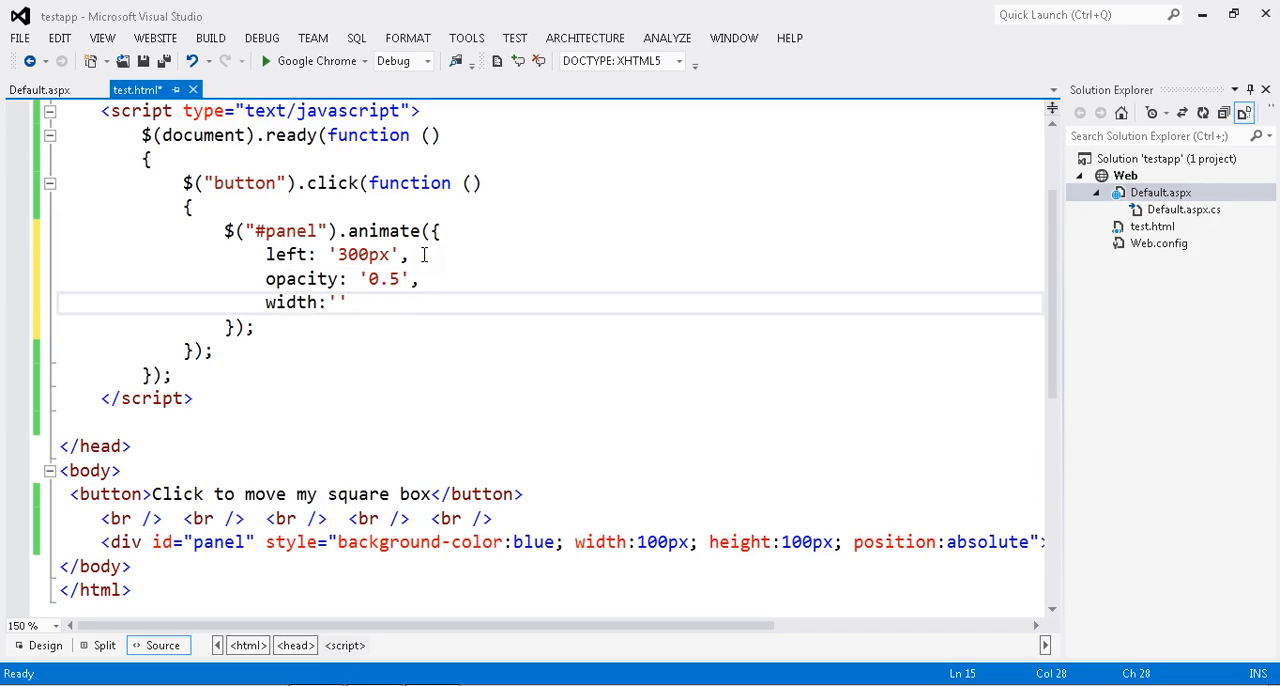
type("200px")
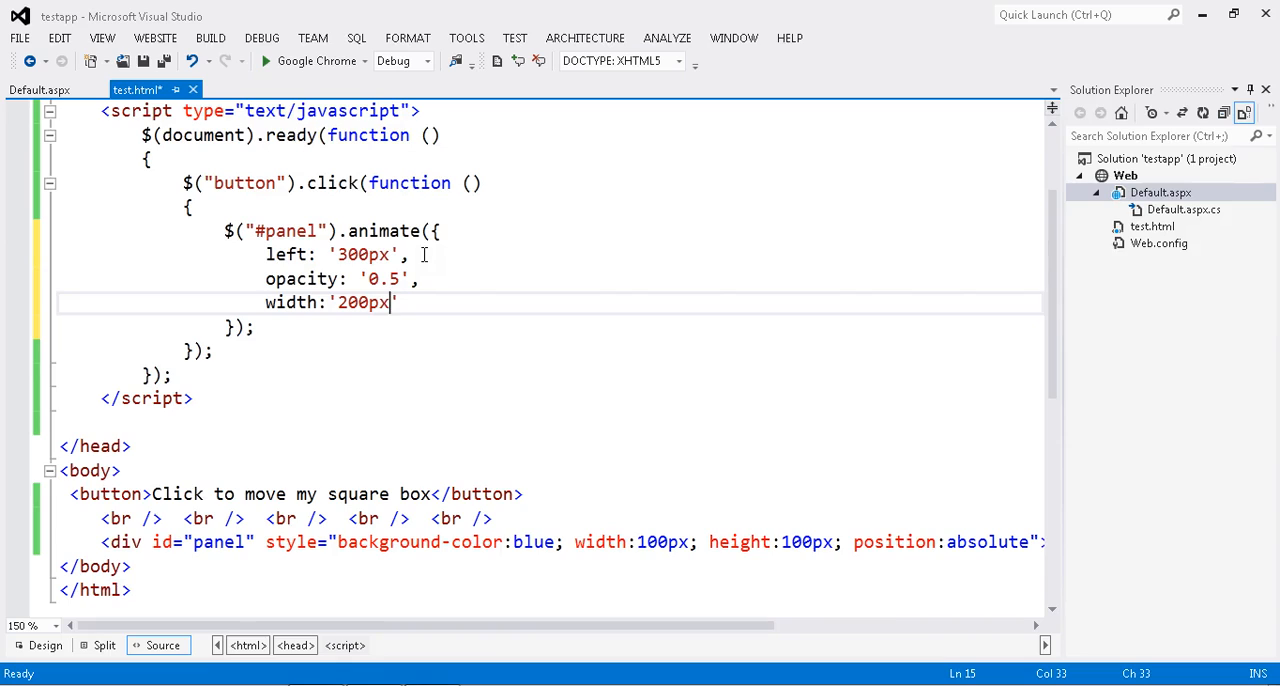
type(",")
type("he")
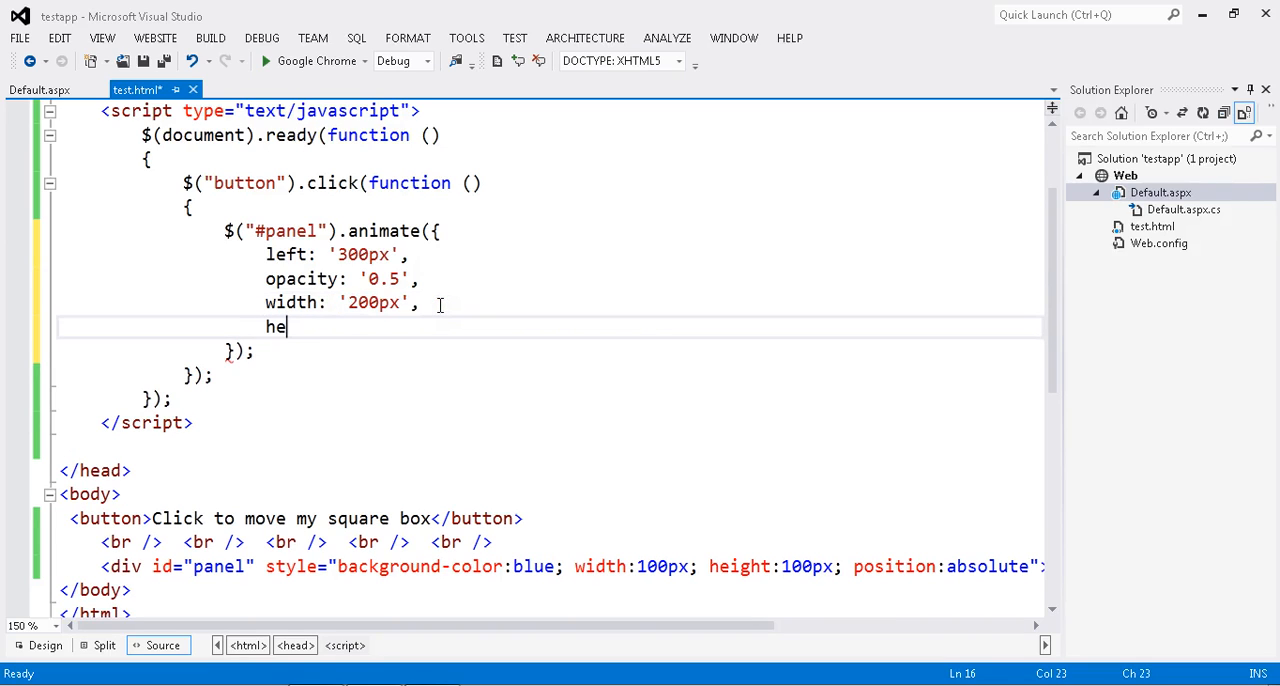
type("ight")
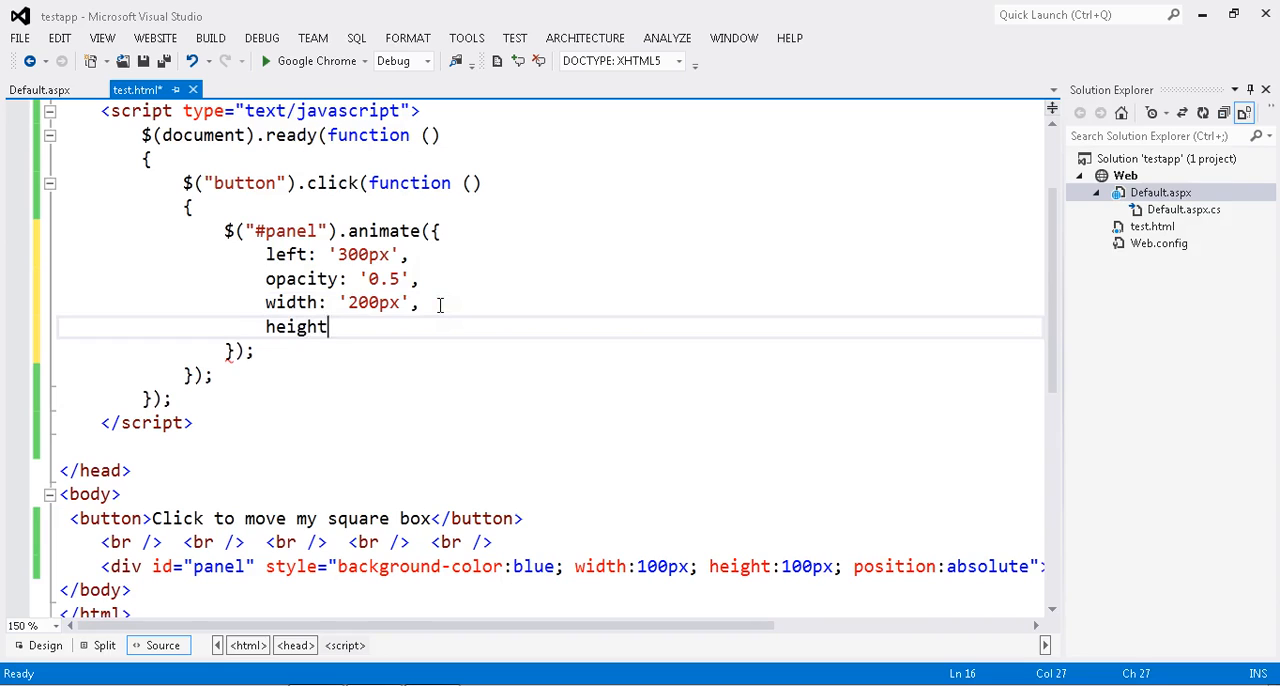
type(":200px'")
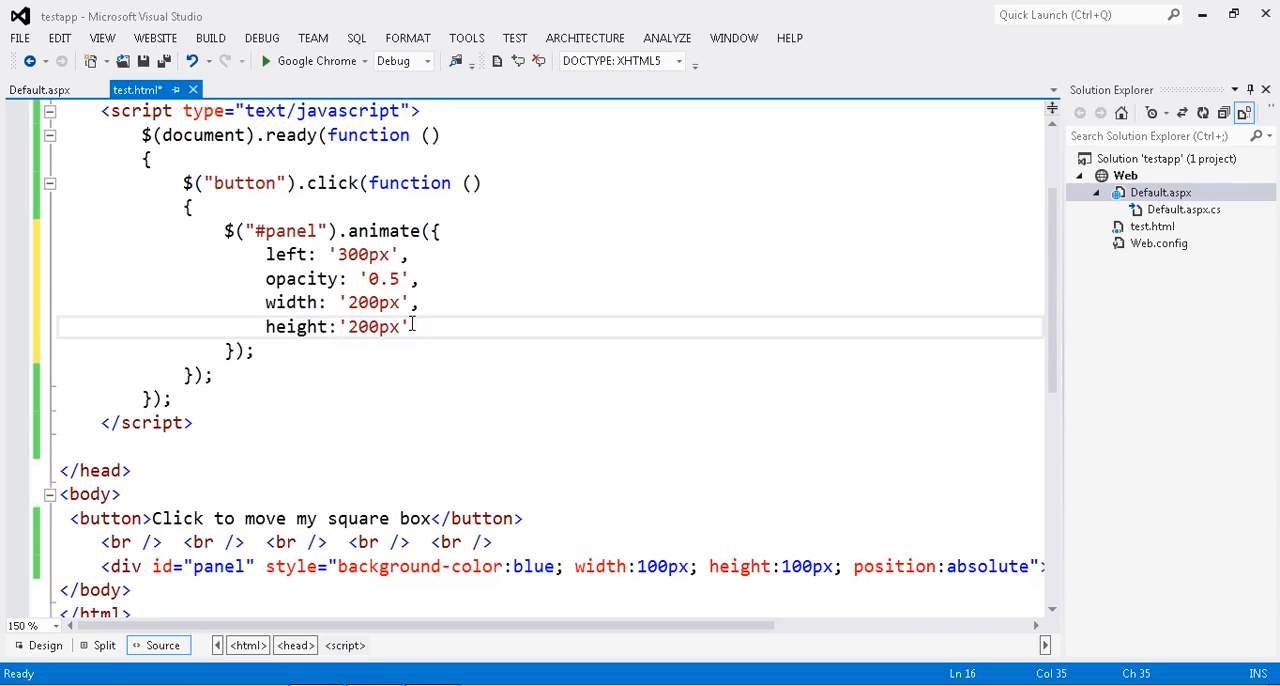
- Save test.html and highlight the new opacity, width and height lines
key("ctrl+s")
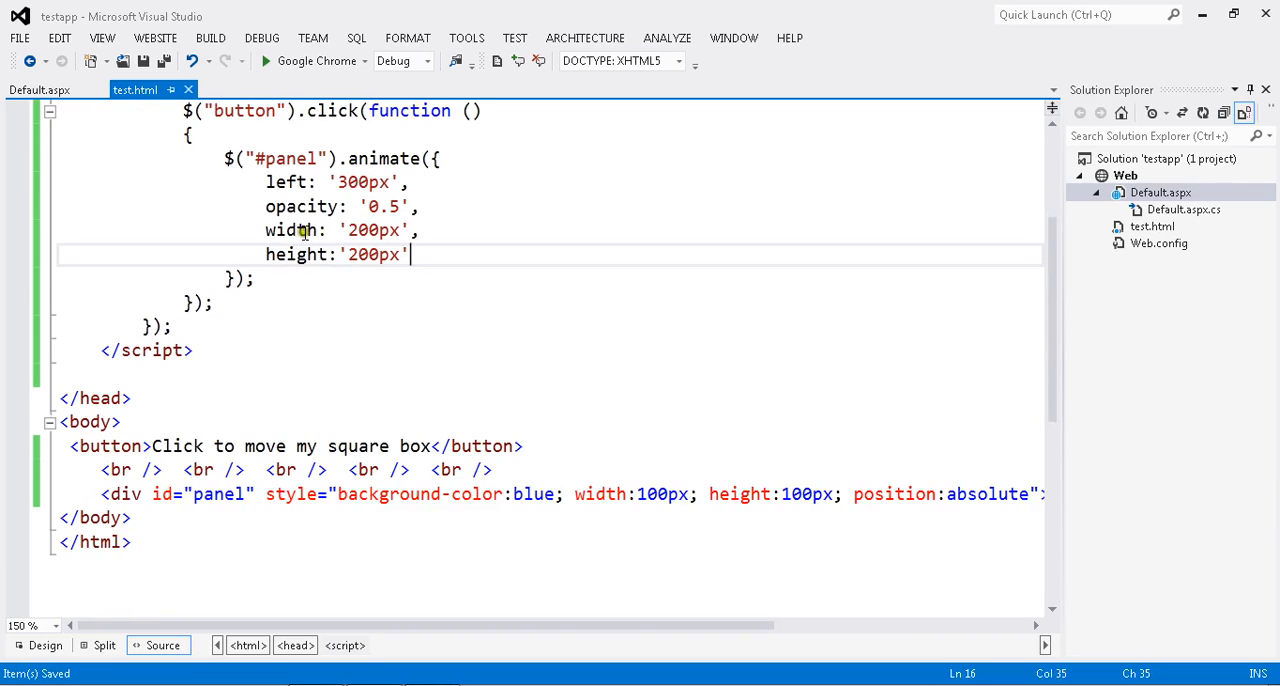
left_click_drag(266, 206, 410, 254)
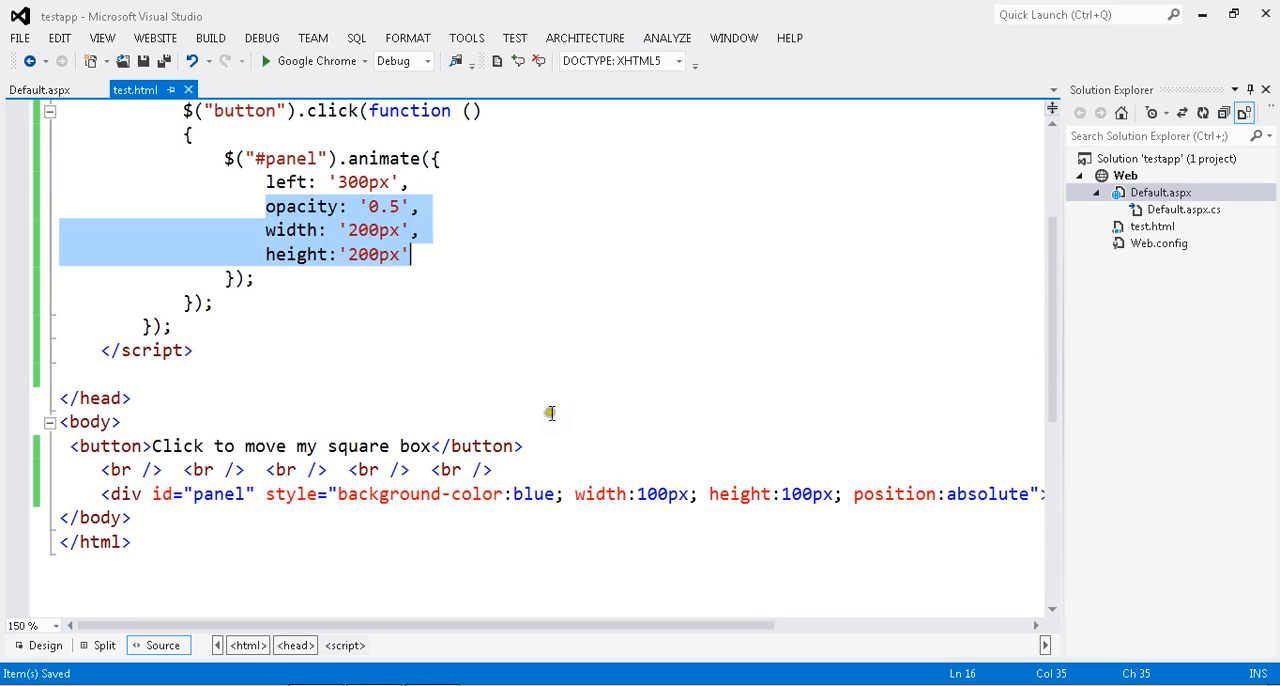
left_click(266, 494)
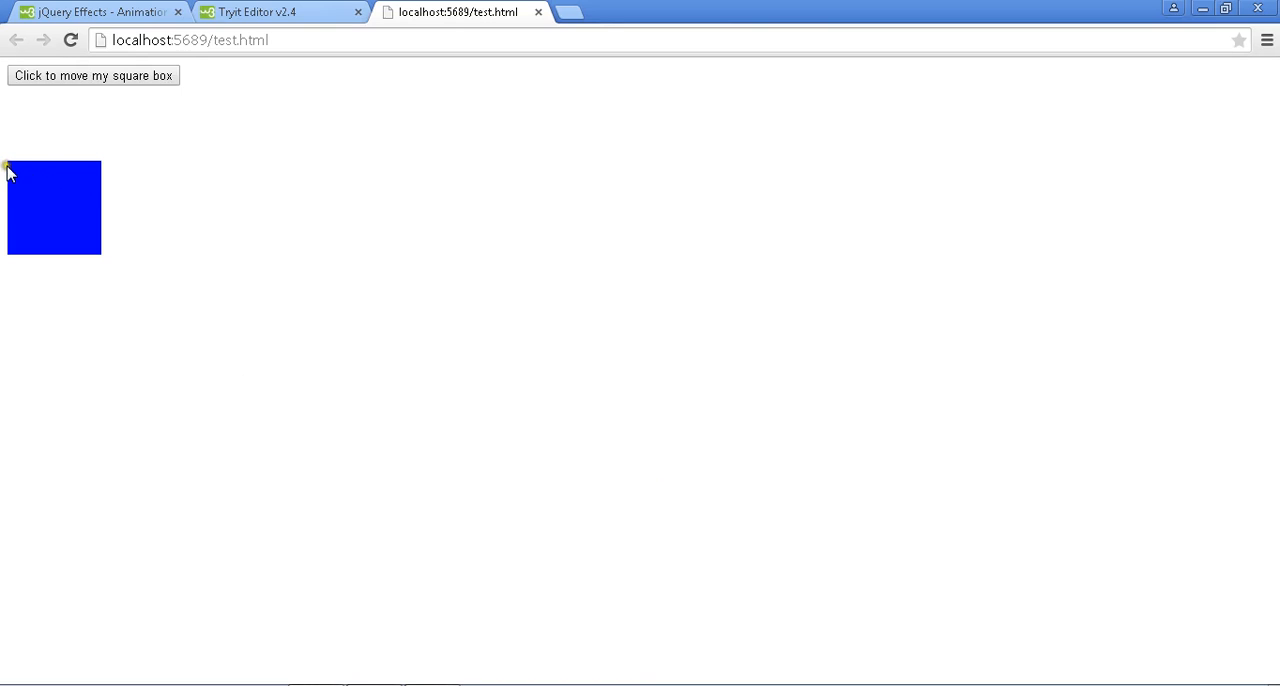
- Run the square box animation twice and close the duplicate test.html tab
left_click(92, 76)
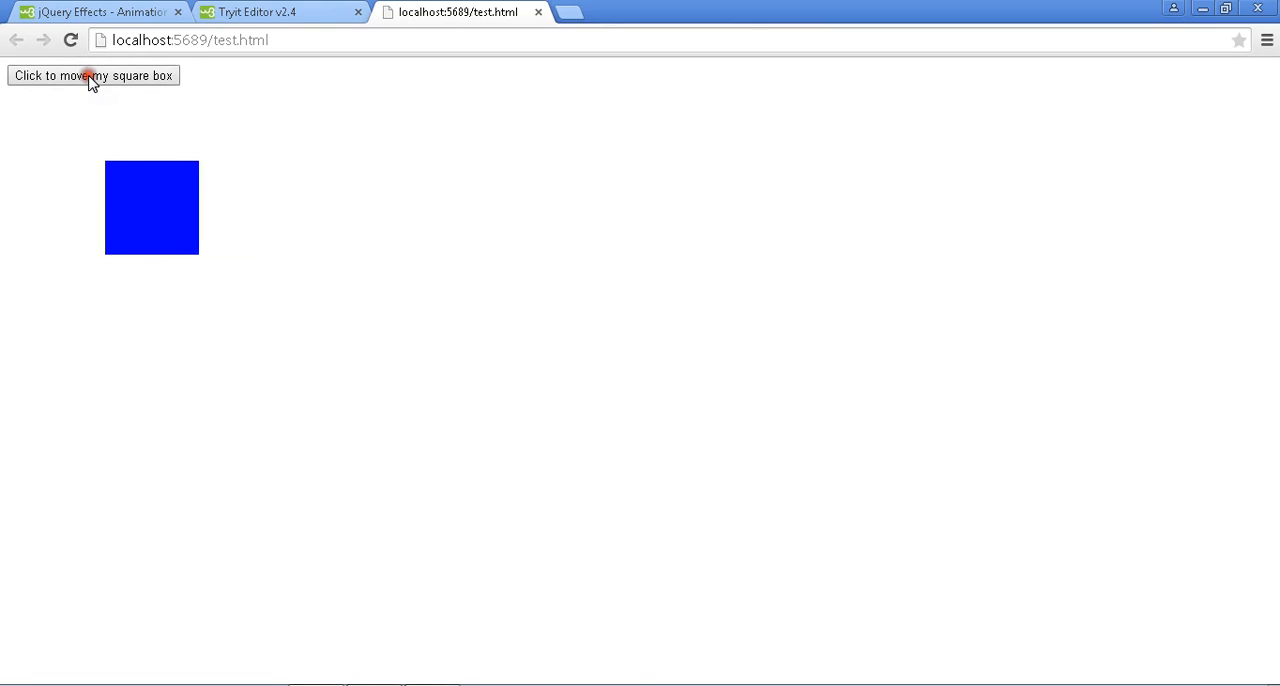
left_click(92, 76)
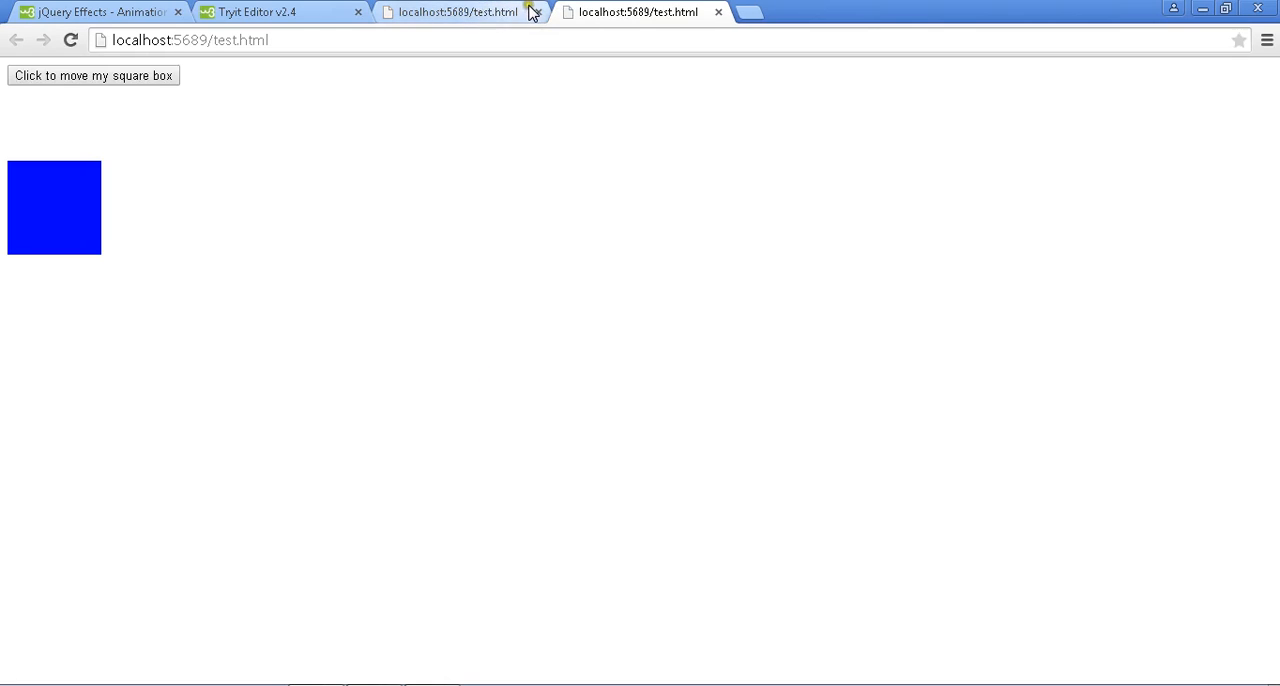
left_click(718, 12)
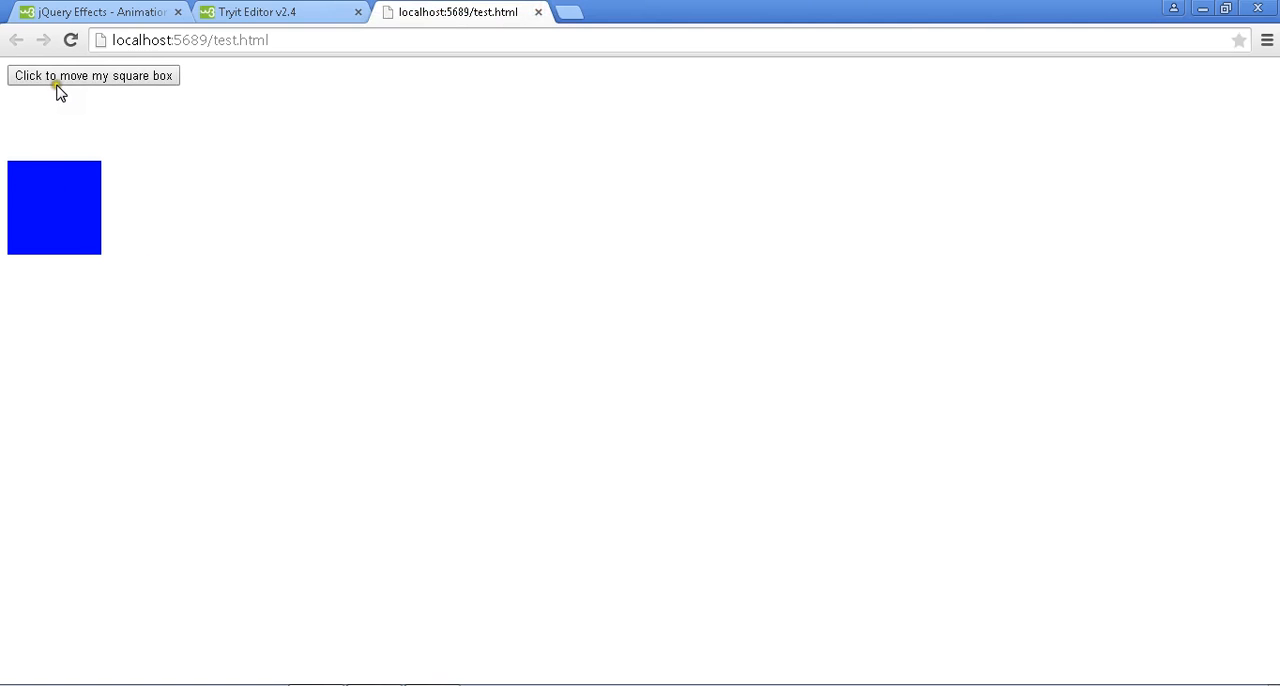
- Run the animation, reset the page to the small box, and run it again
left_click(92, 76)
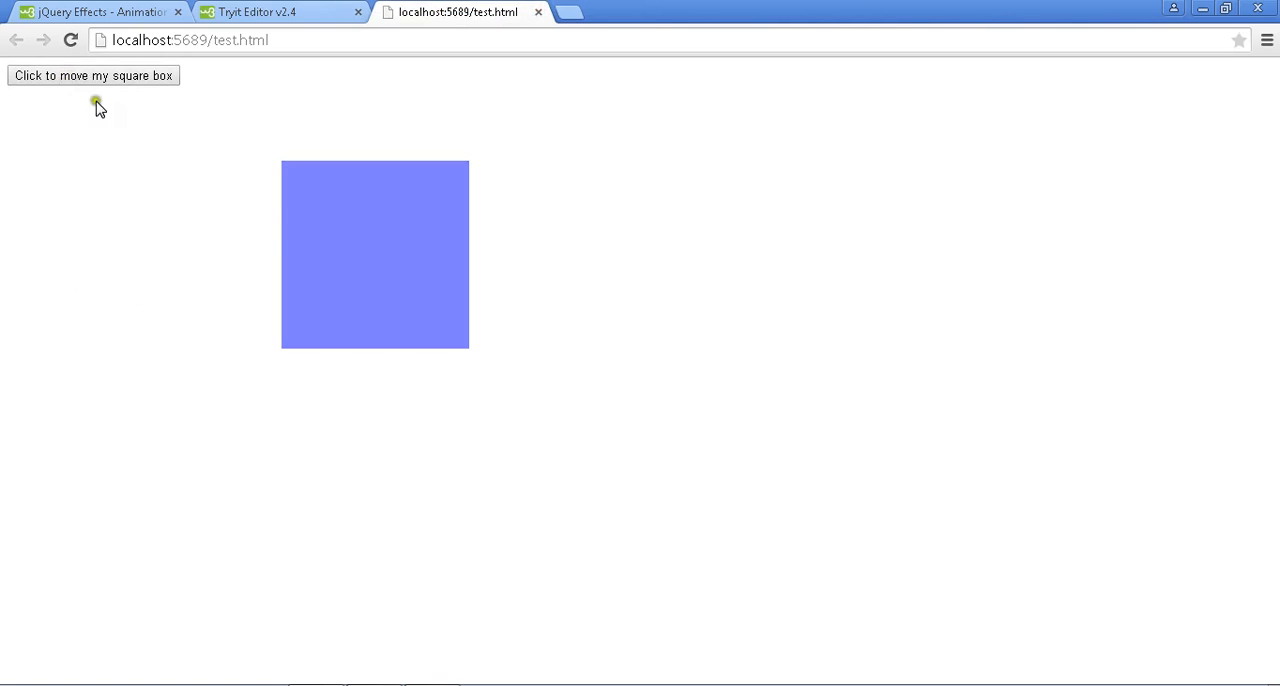
mouse_move(332, 172)
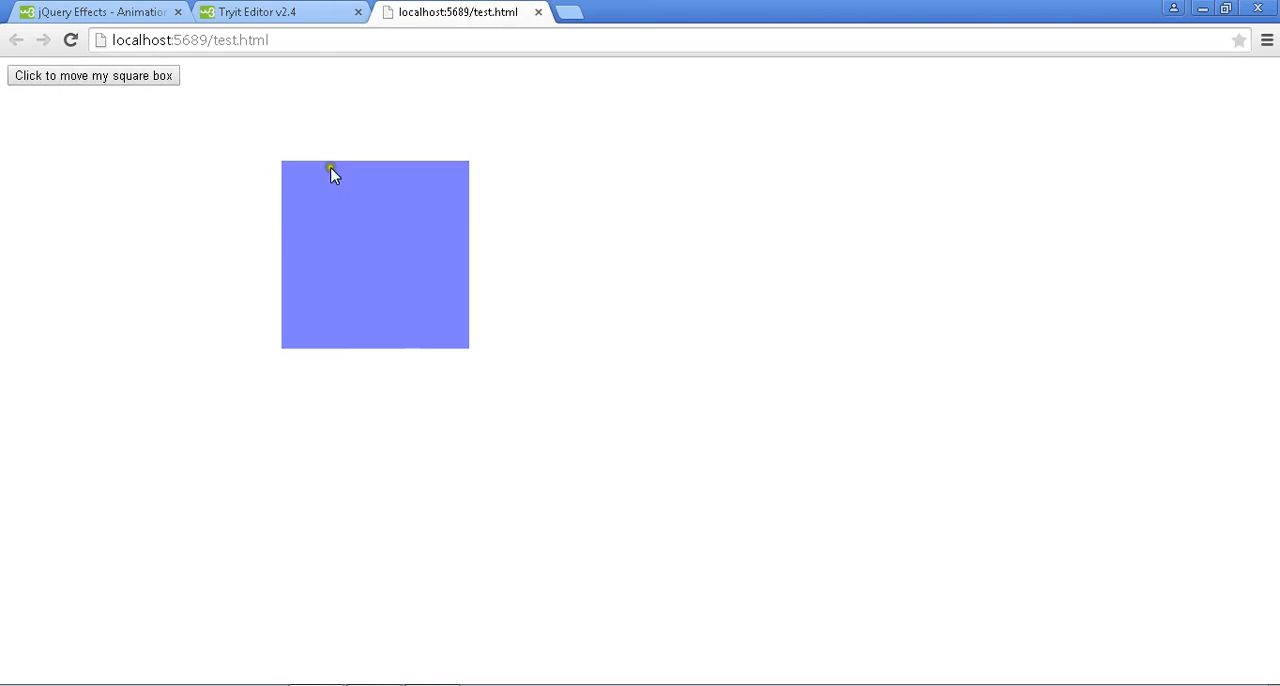
left_click(92, 76)
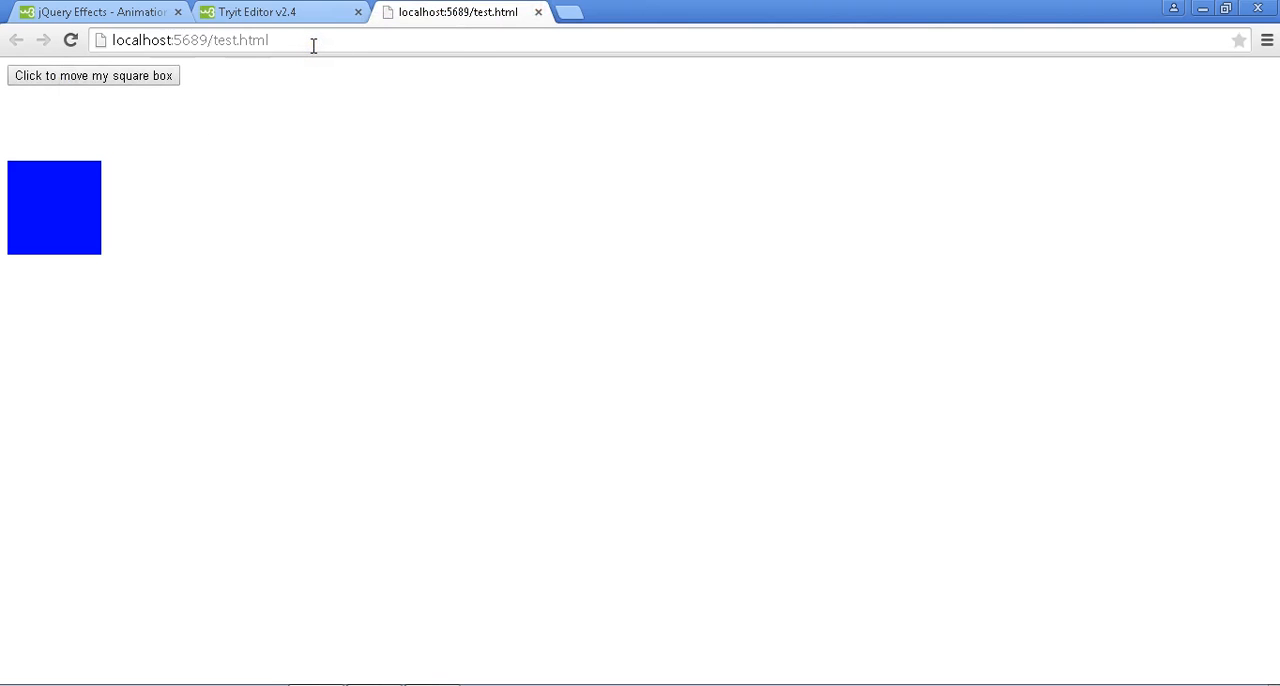
mouse_move(60, 84)
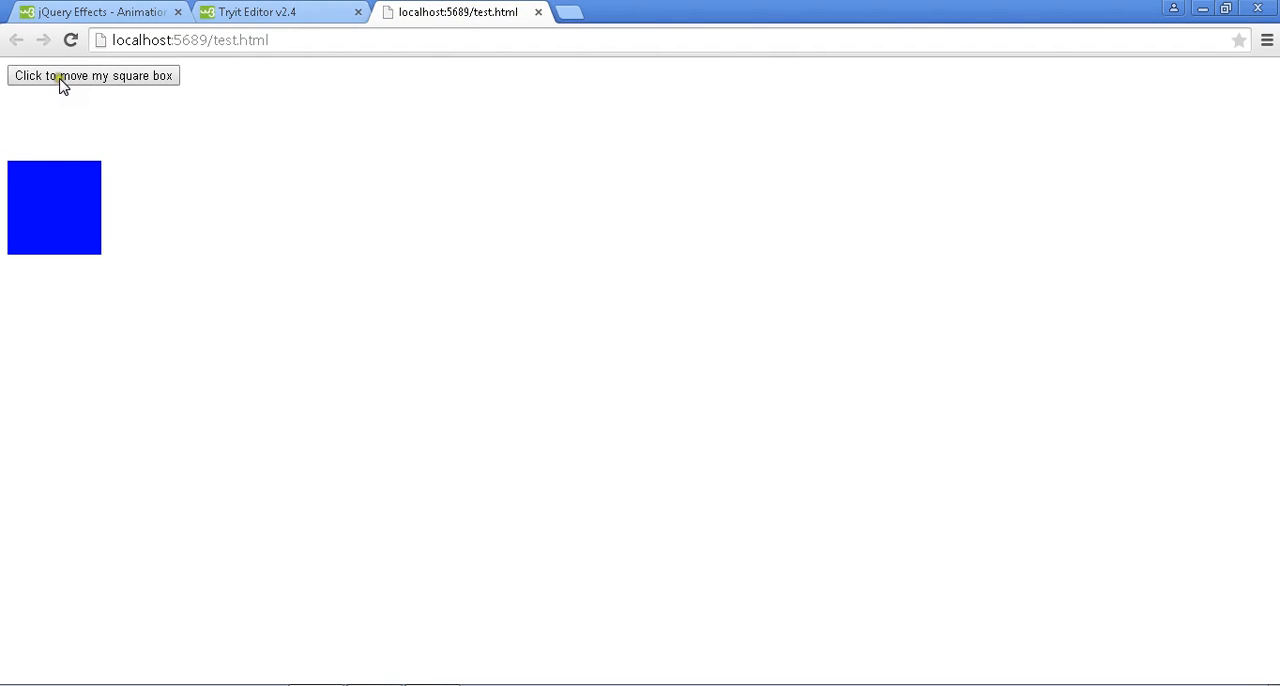
left_click(92, 76)
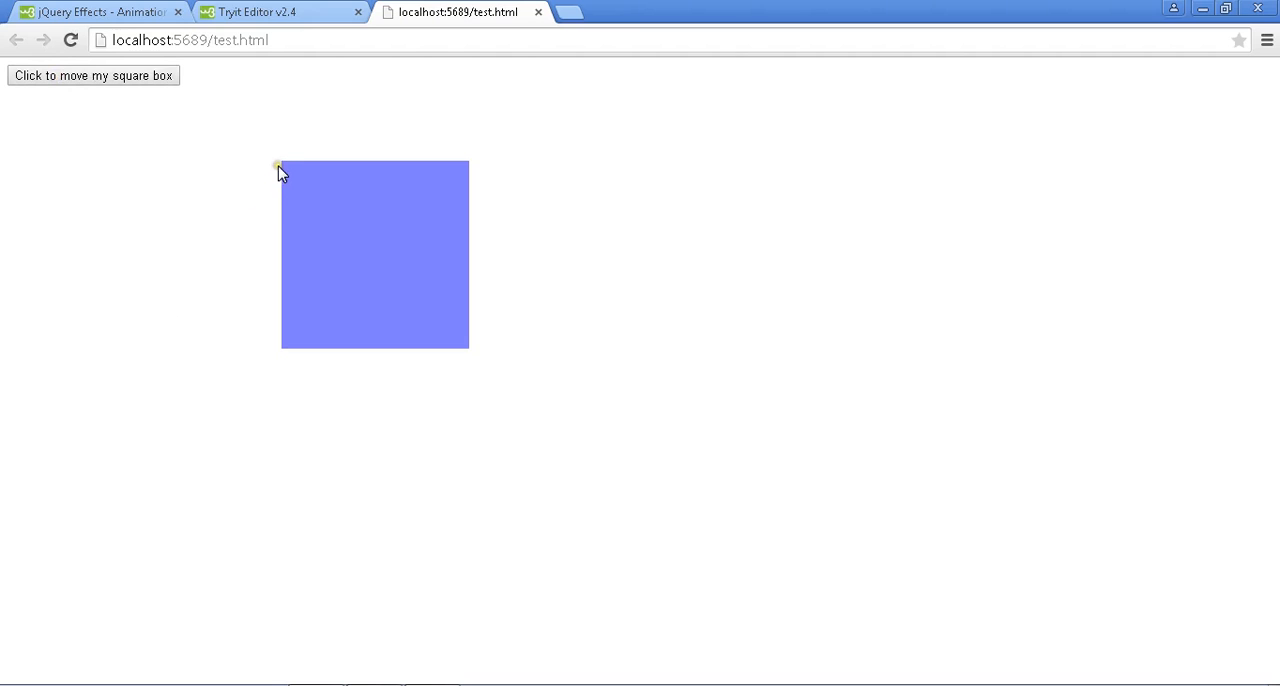
mouse_move(484, 168)
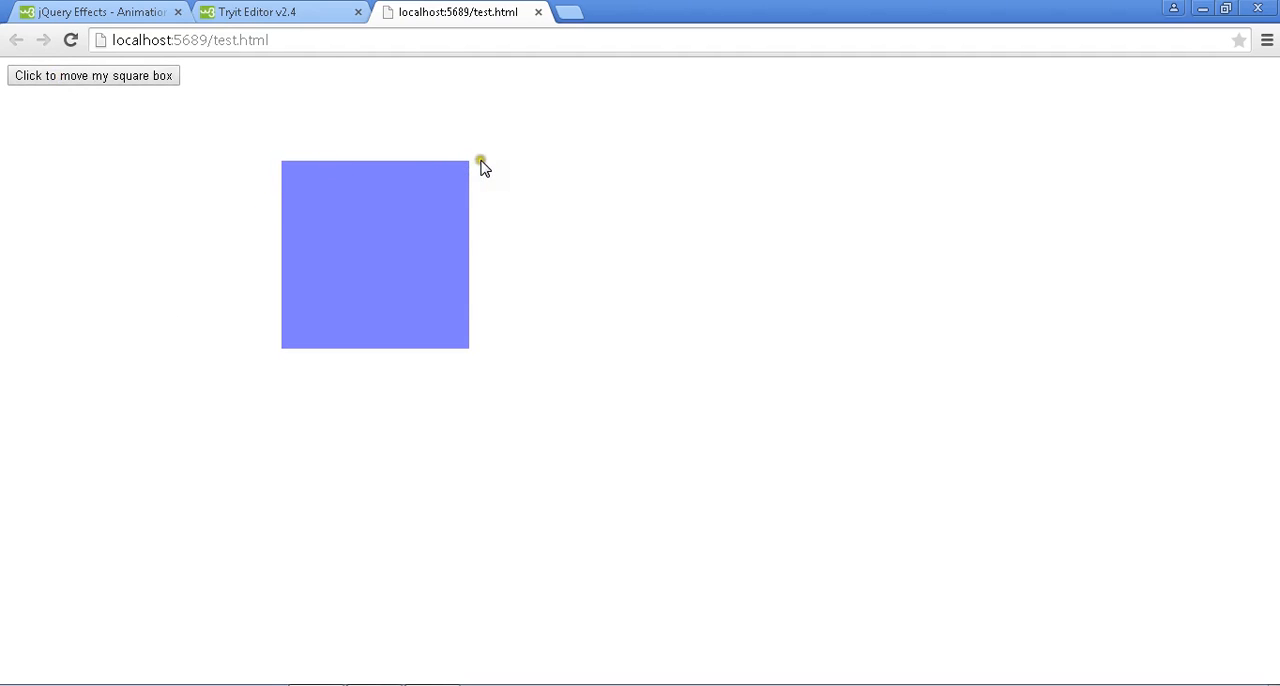
mouse_move(304, 196)
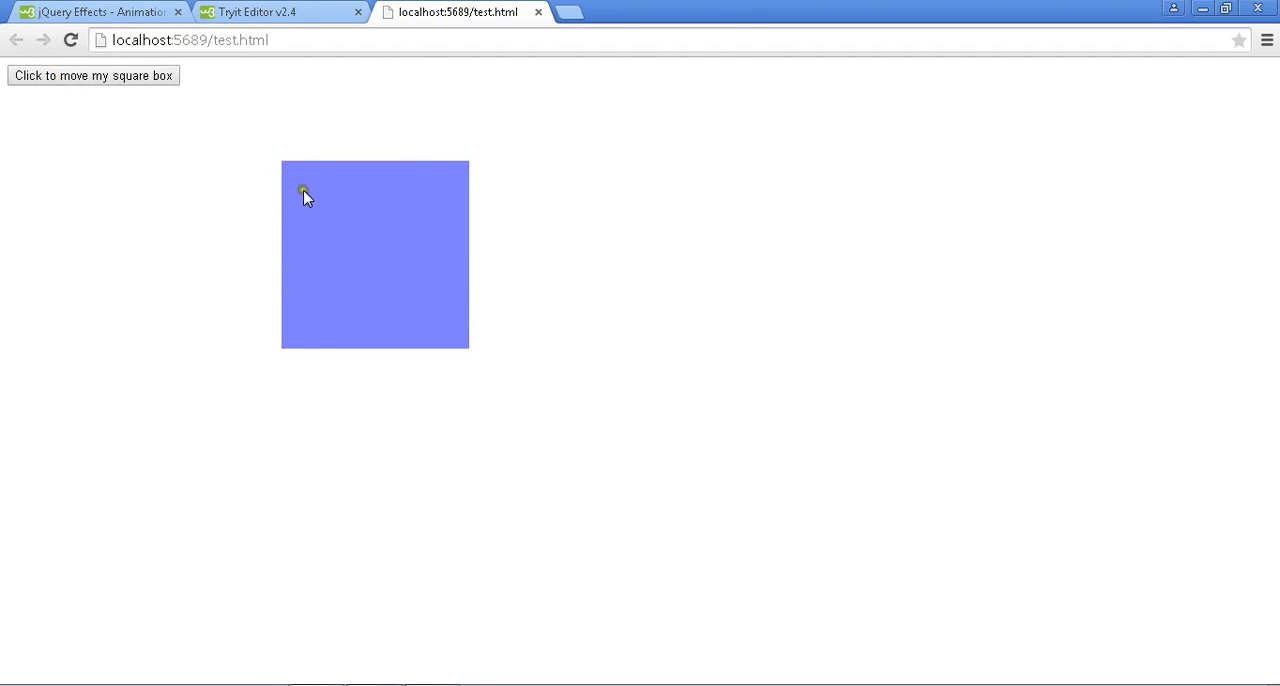
mouse_move(318, 188)
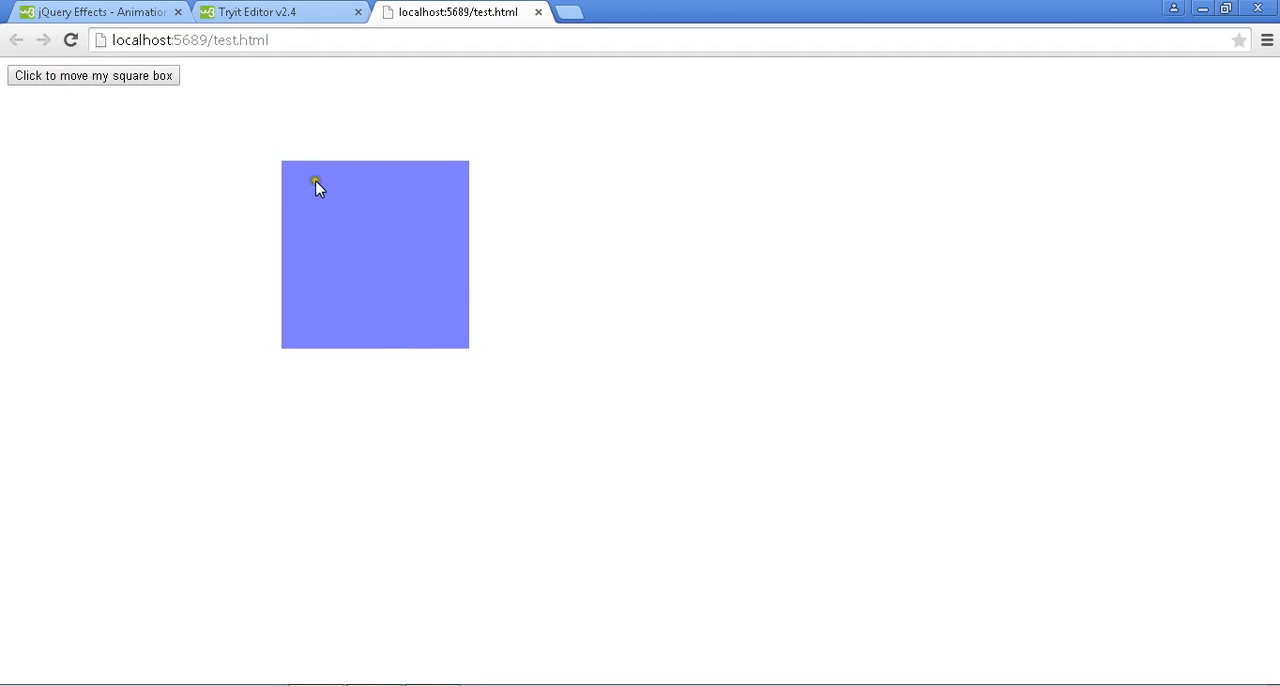
mouse_move(316, 168)
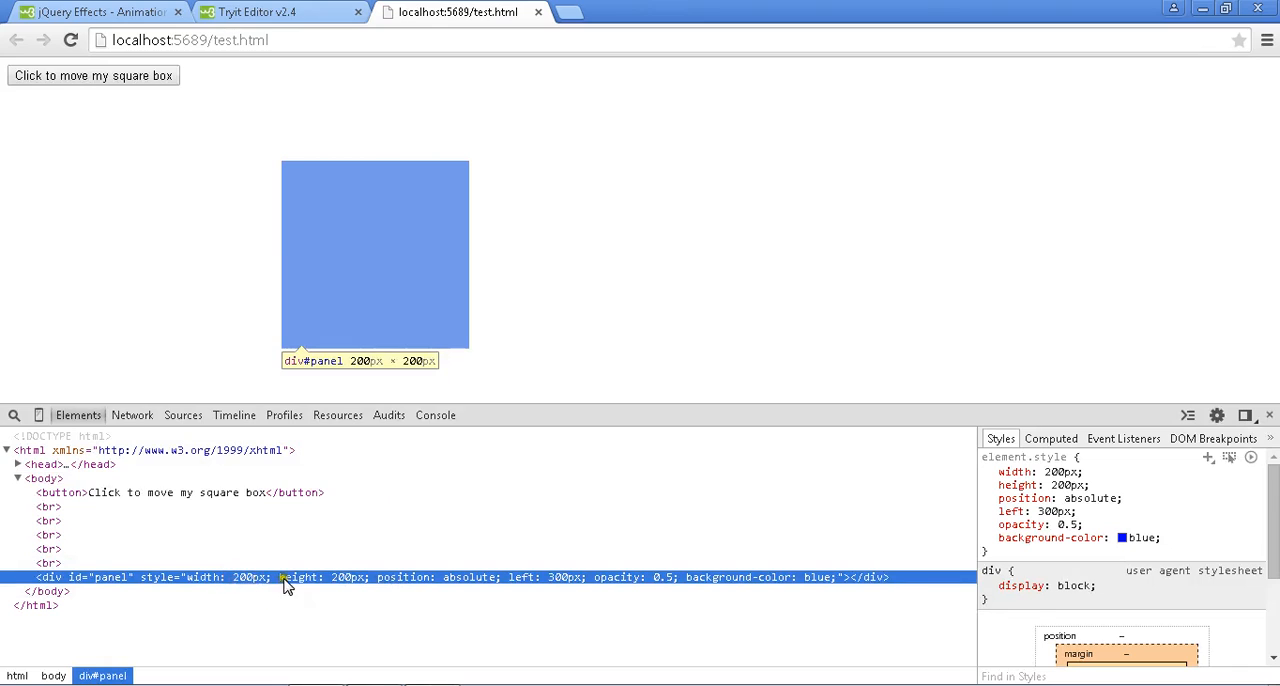
mouse_move(584, 586)
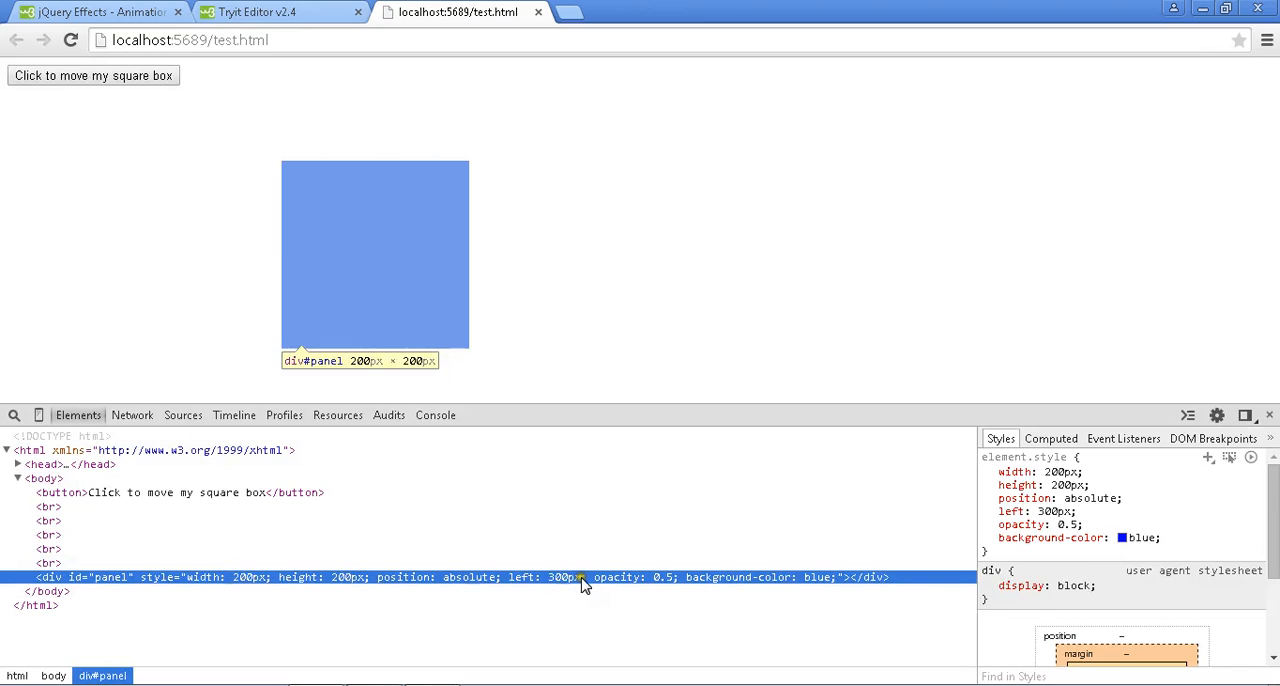
mouse_move(568, 588)
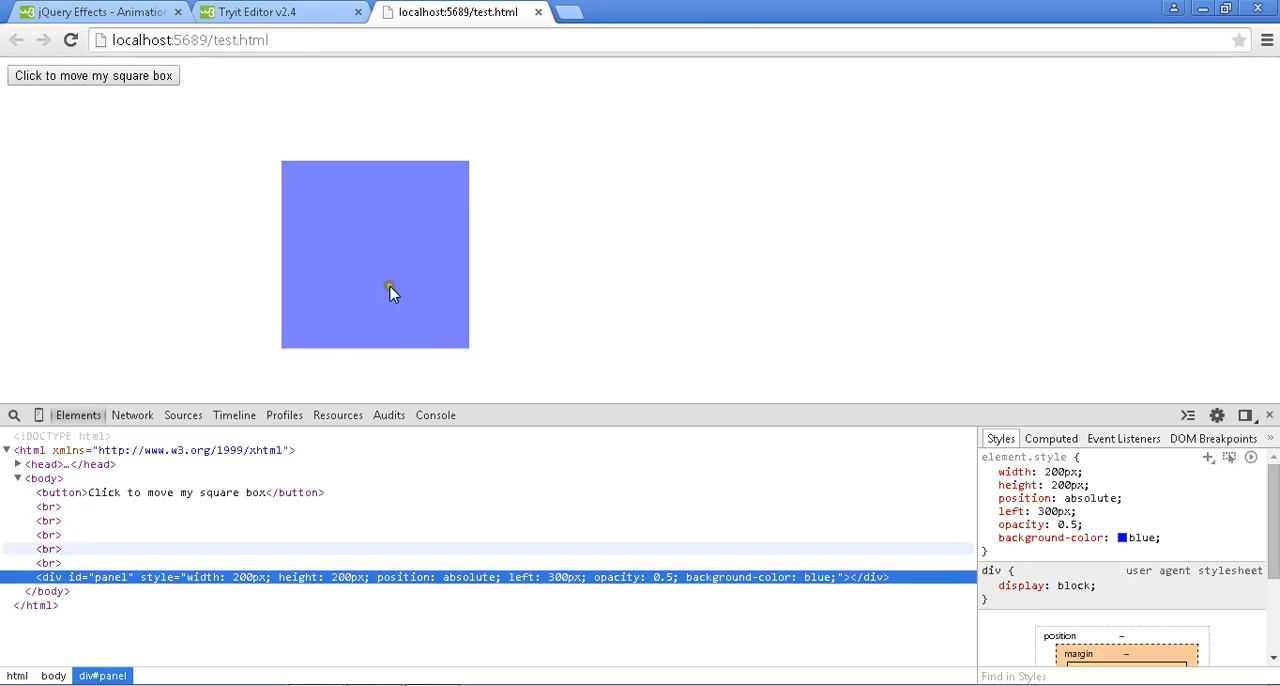
mouse_move(396, 338)
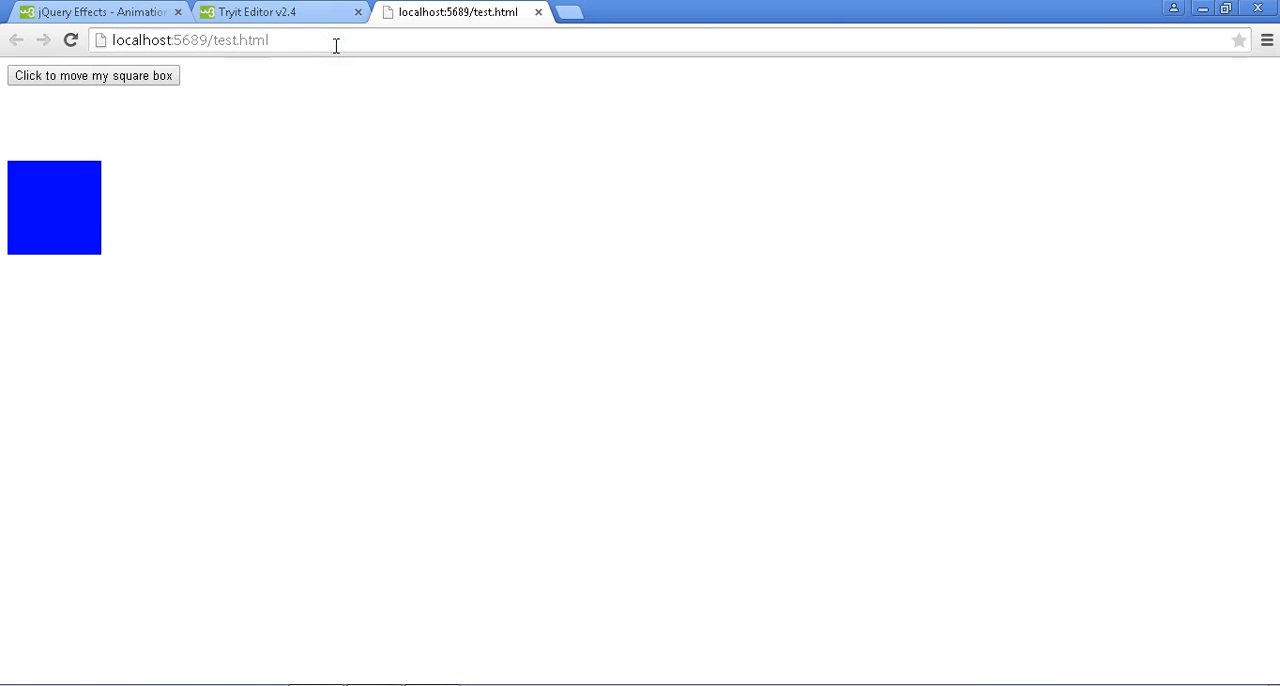
- Reload the test page and rerun the square box animation after checking its inline styles
left_click(64, 76)
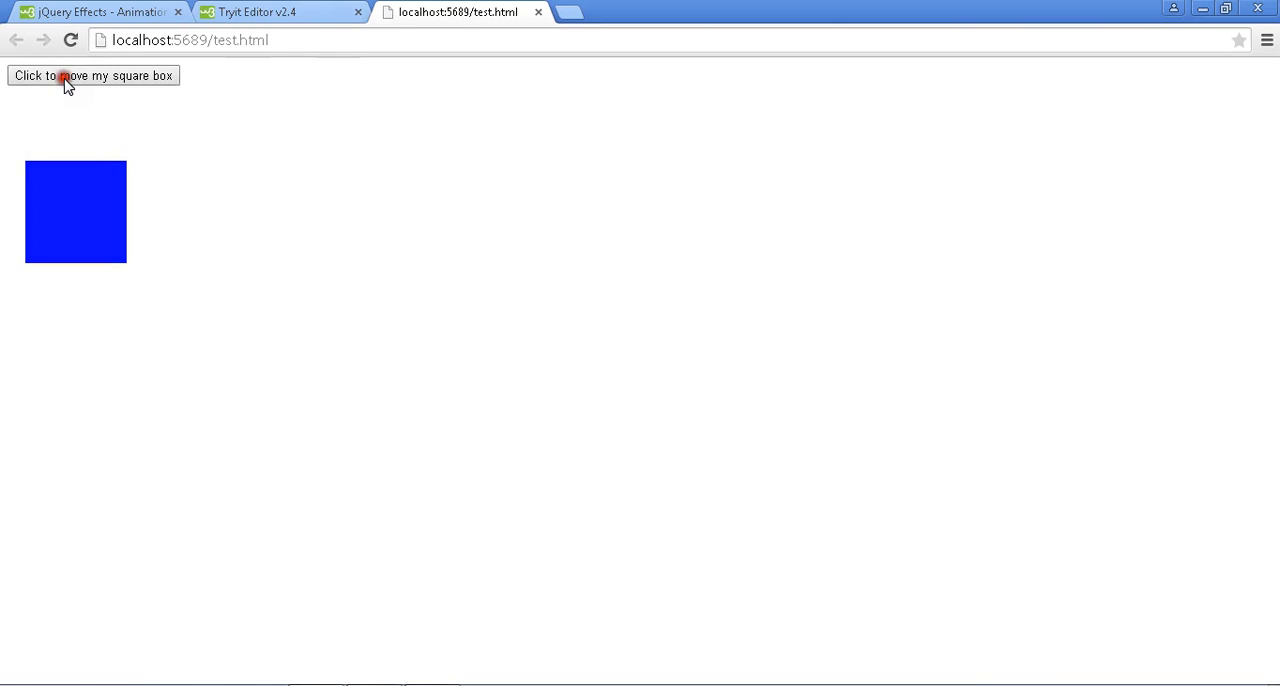
left_click(92, 76)
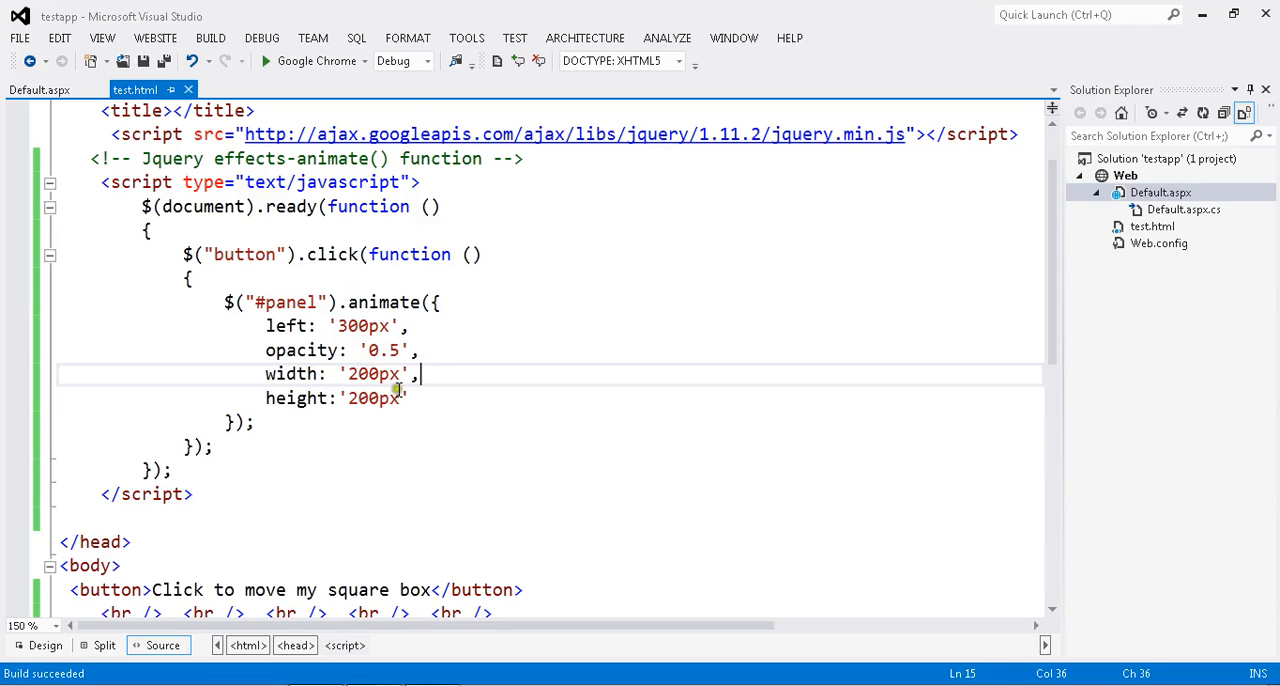
- Add background-color: 'red' after height: '200px' in the animate parameters
scroll("down", 3)
type(",")
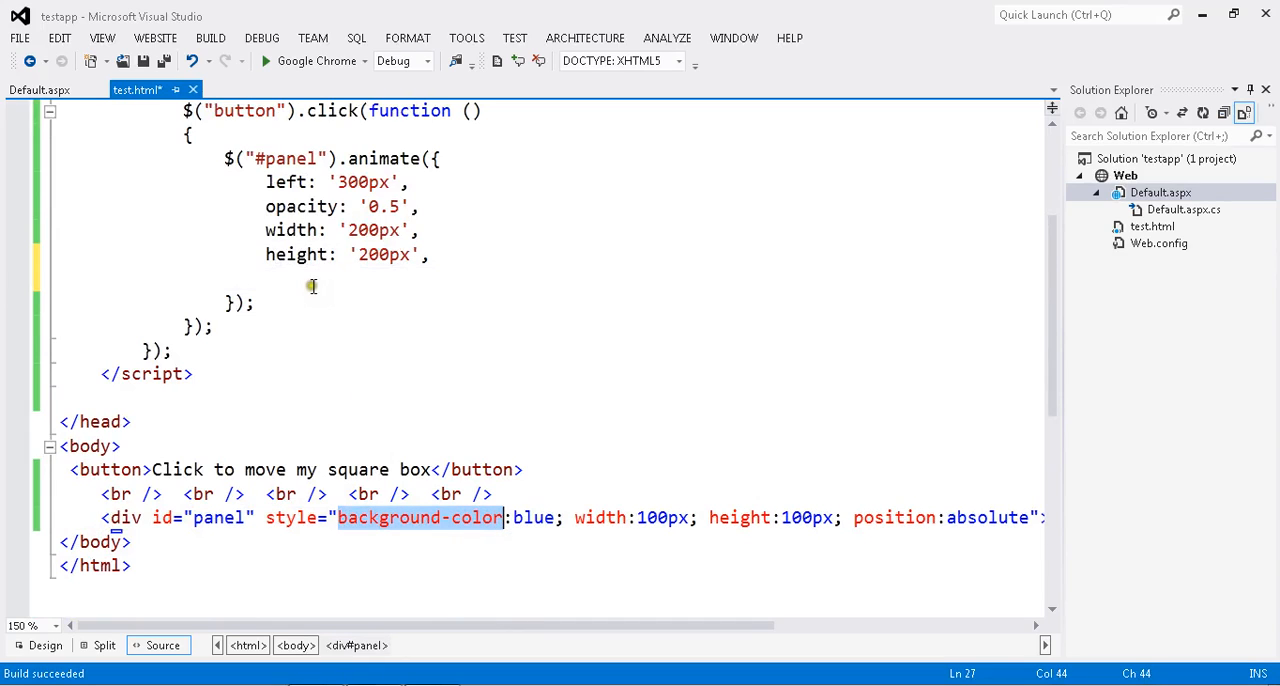
type("background-color")
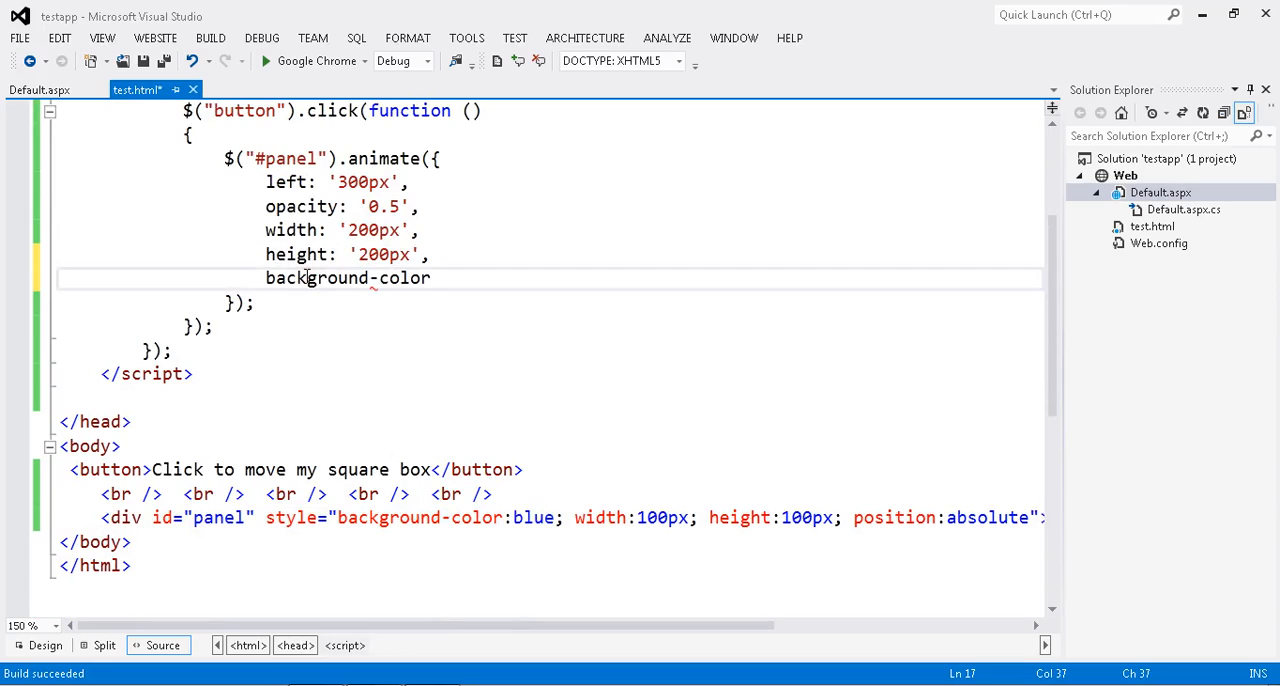
type(":''")
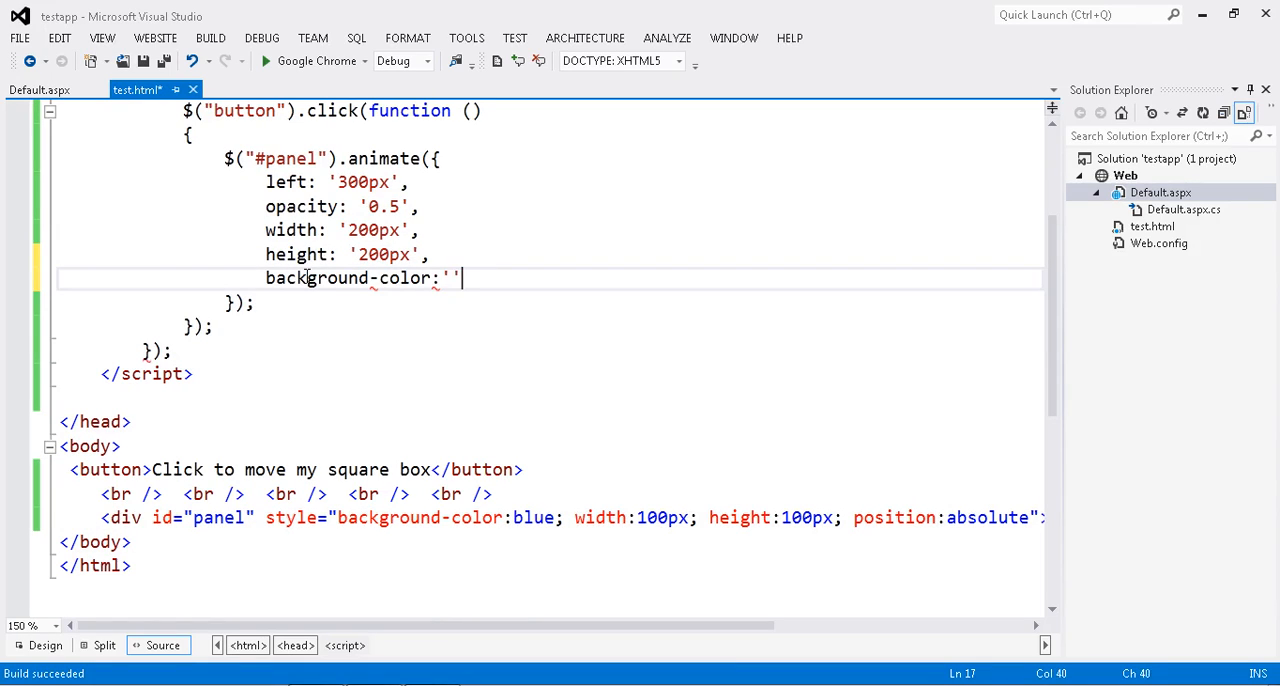
type("red")
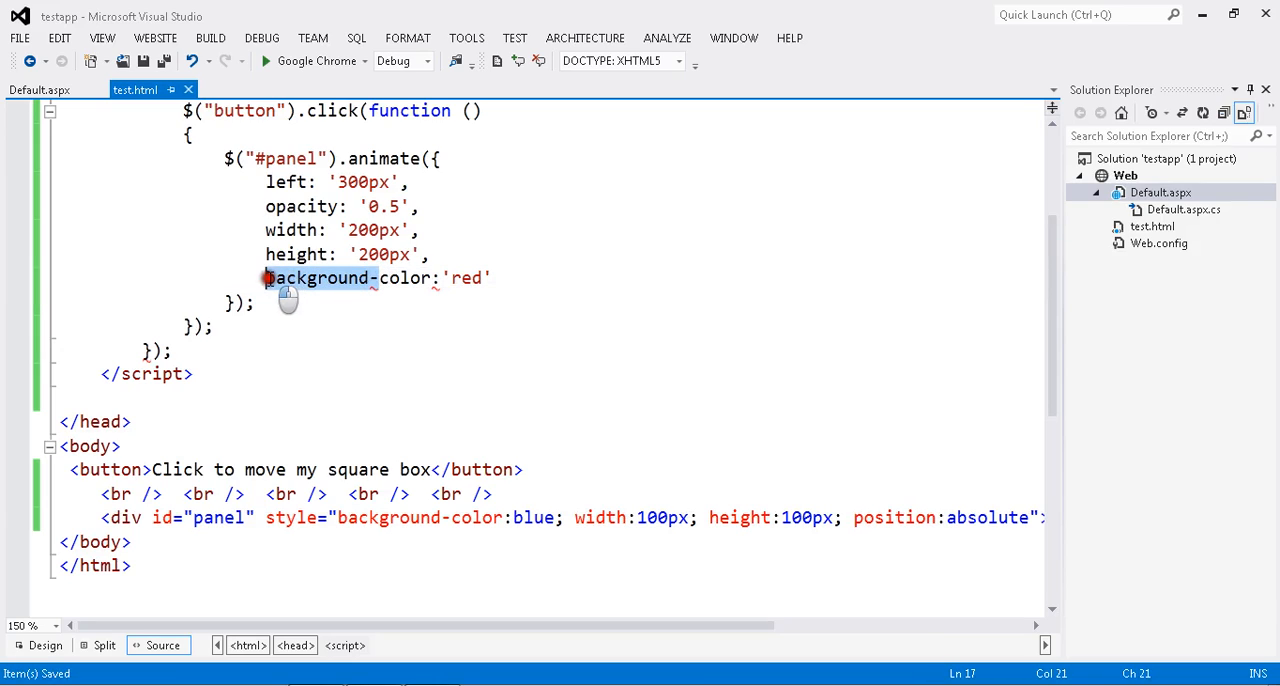
mouse_move(270, 284)
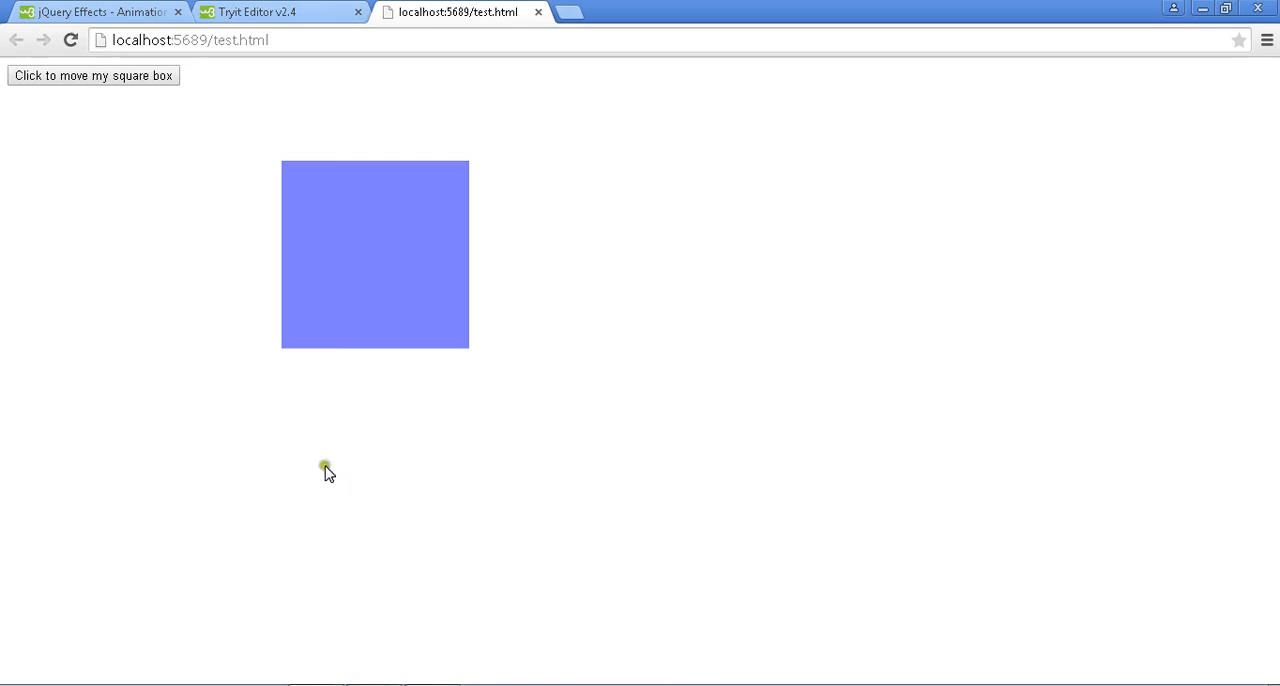
- Reload the test page in Chrome and run the animation with the red colour parameter
left_click(92, 76)
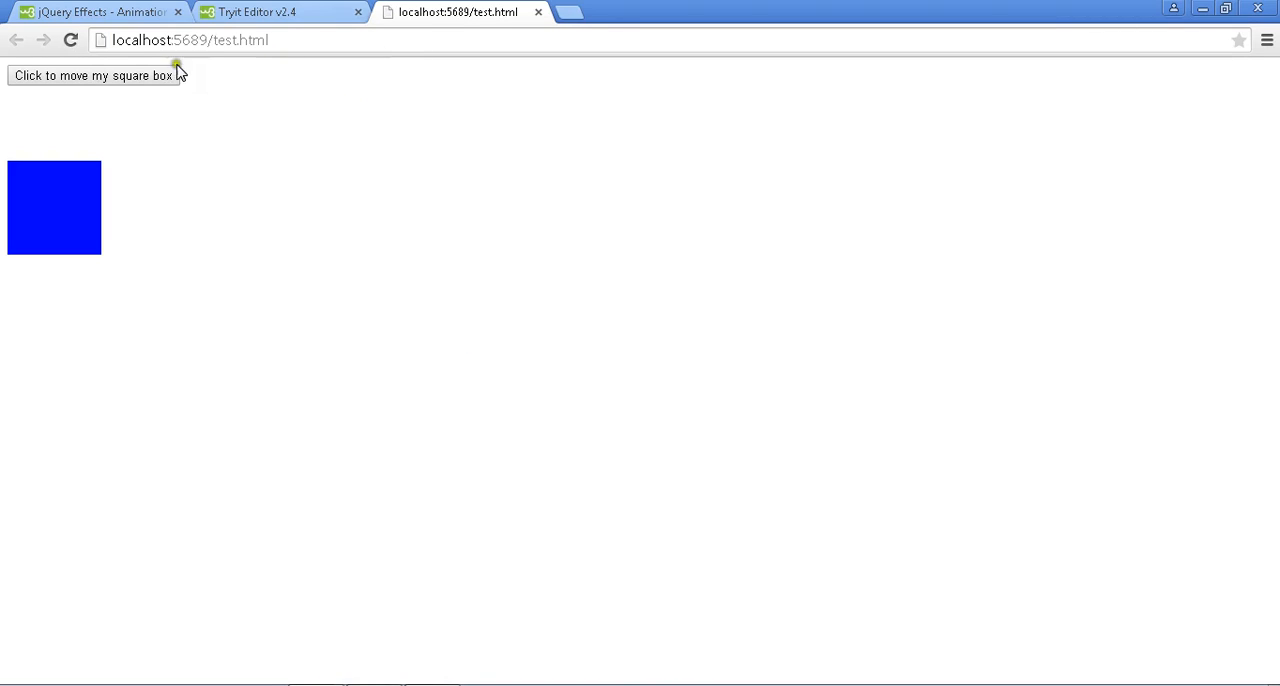
left_click(92, 76)
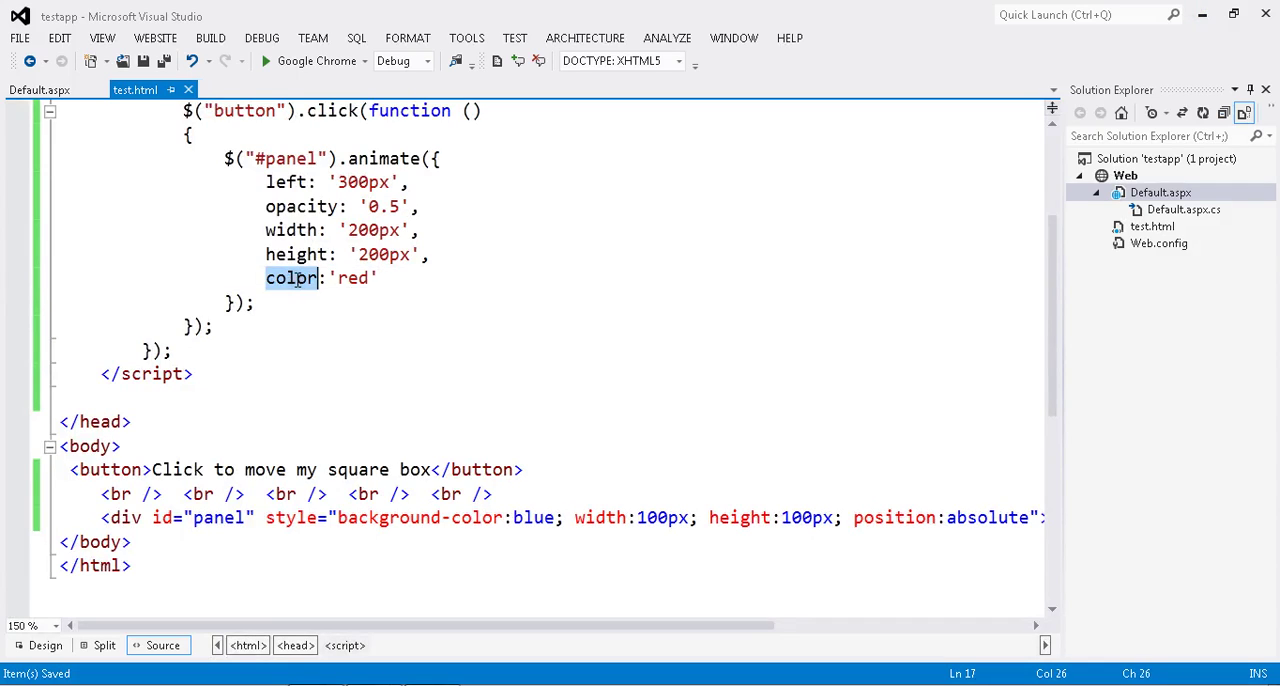
- Retype the colour property name as backgroud in the animate call
type("back")
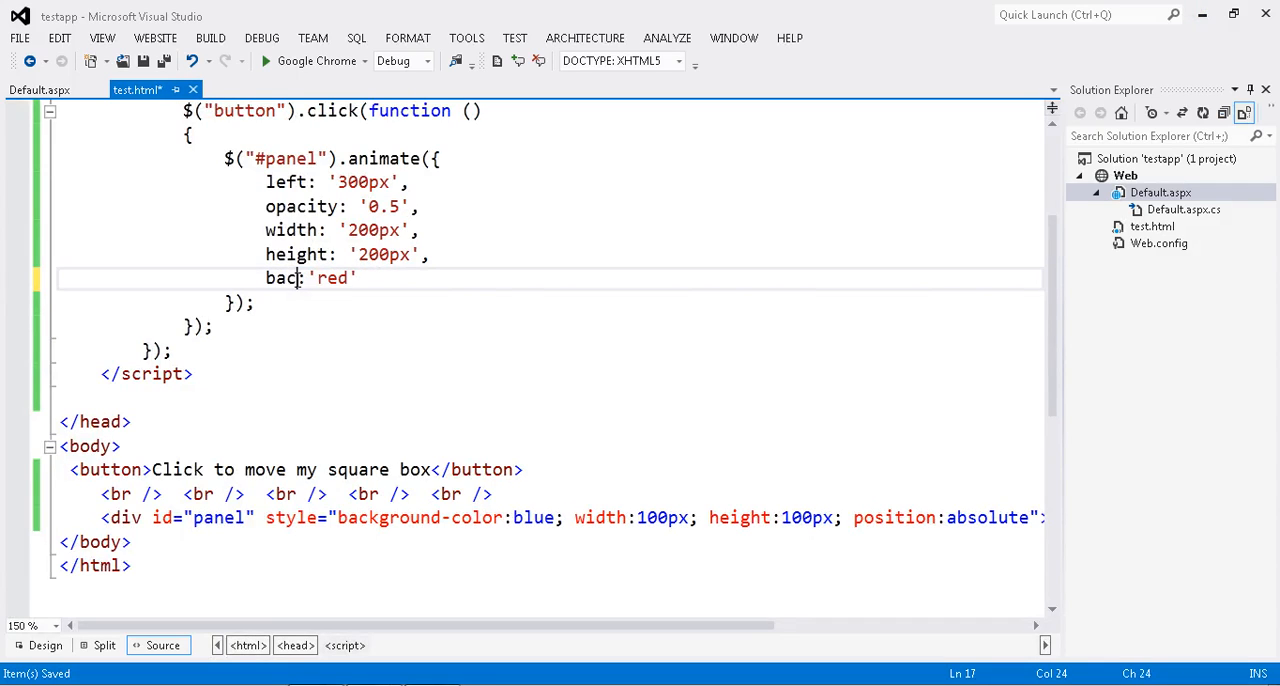
type("grou")
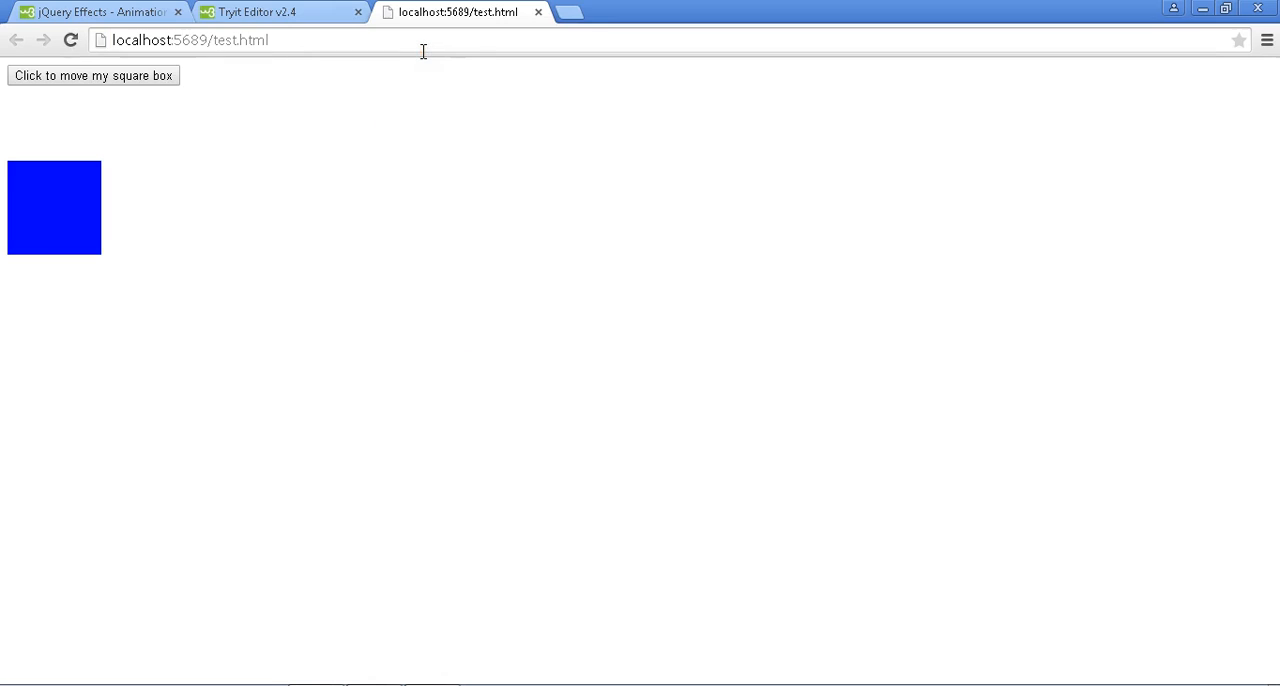
- Reload test.html in Chrome to retest the animation with backgroud: 'red'
left_click(92, 76)
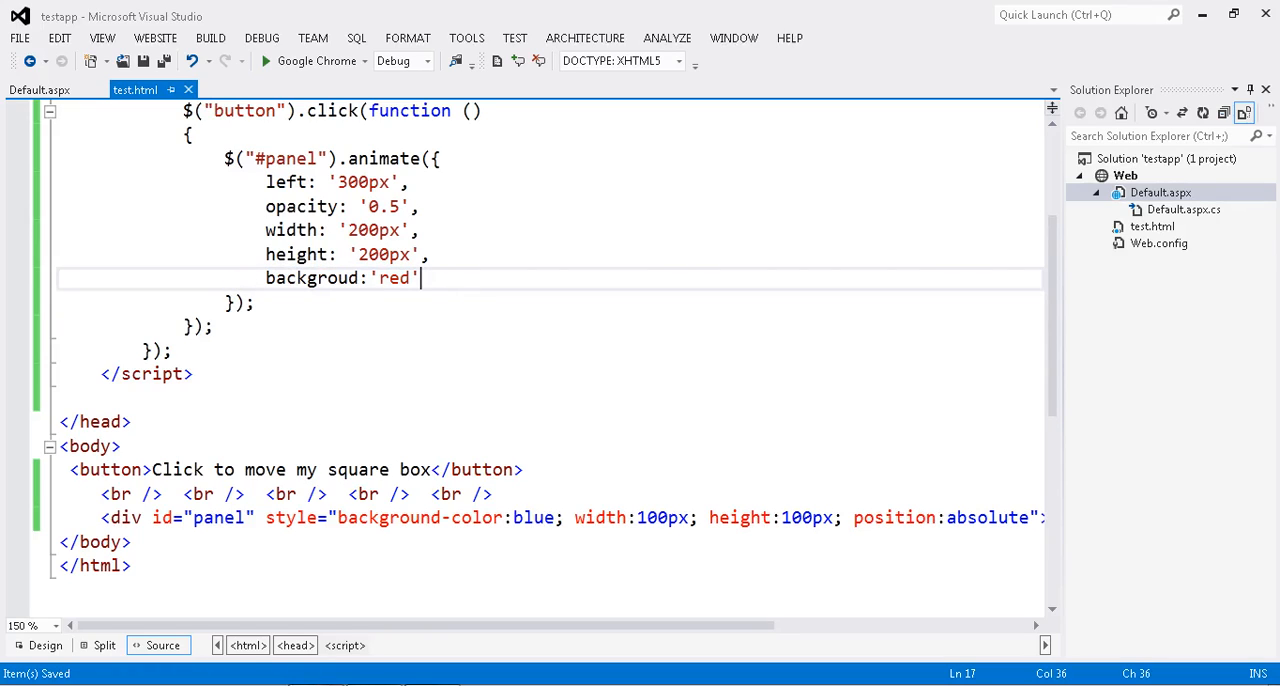
left_click(536, 446)
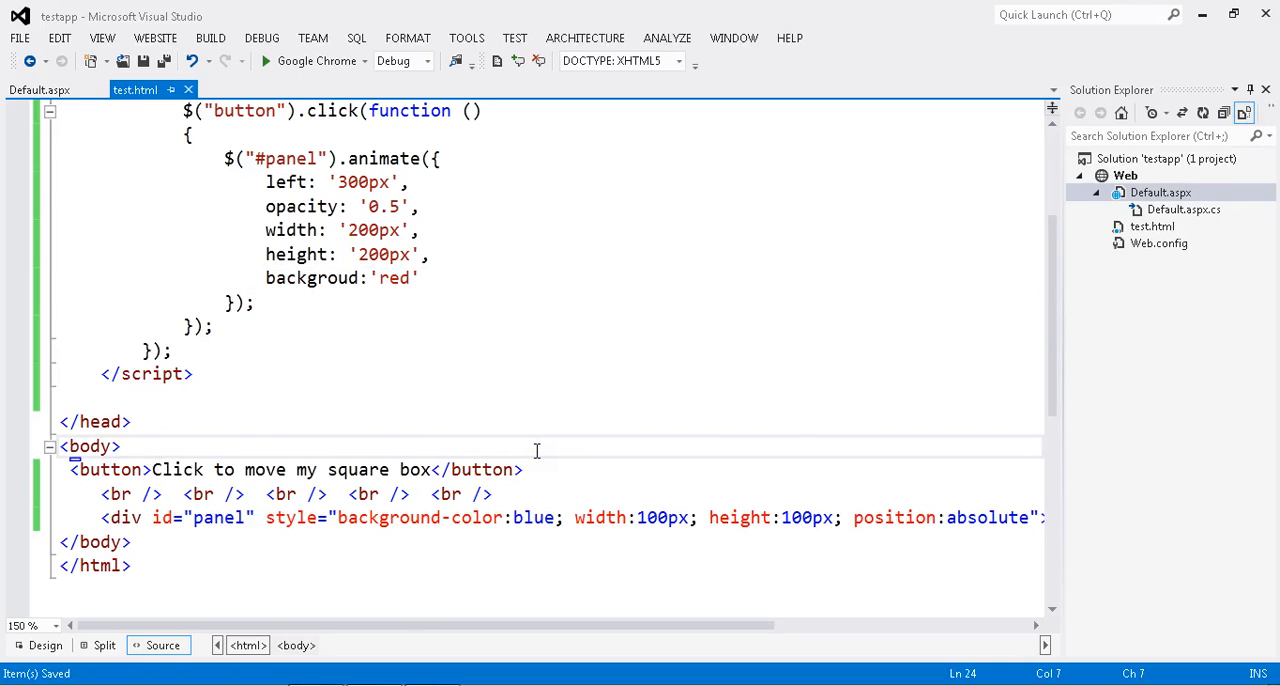
scroll("up", 3)
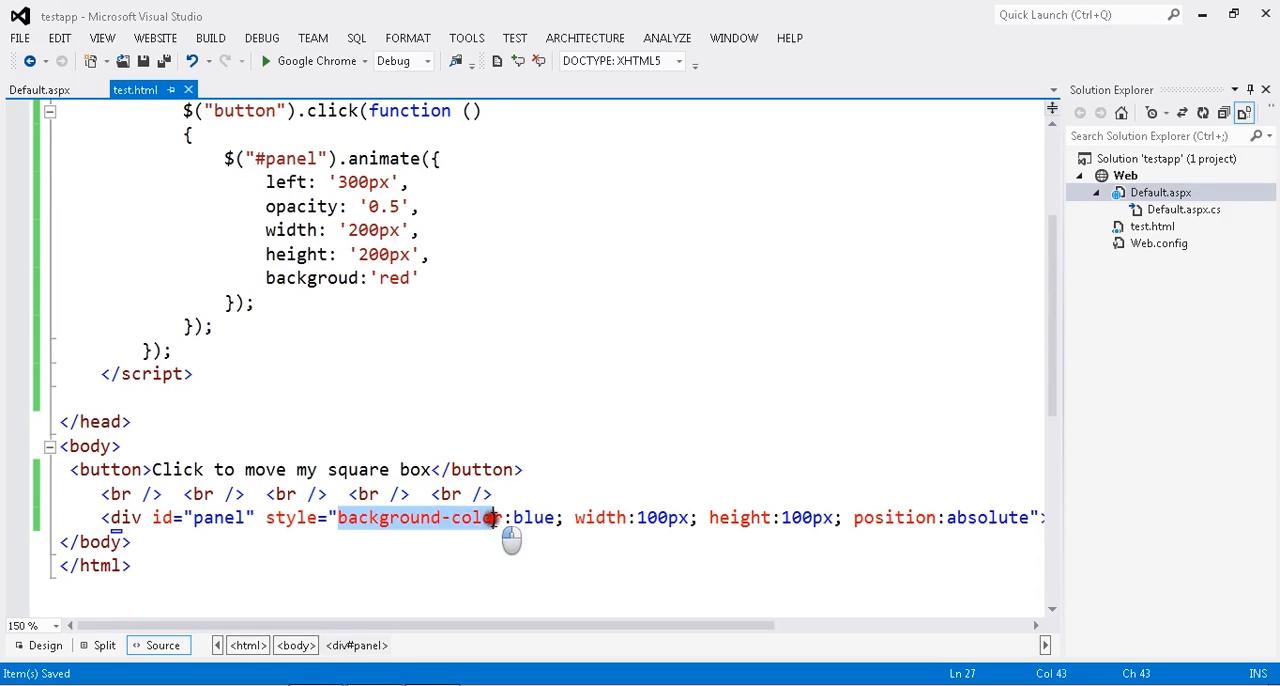
scroll("up", 3)
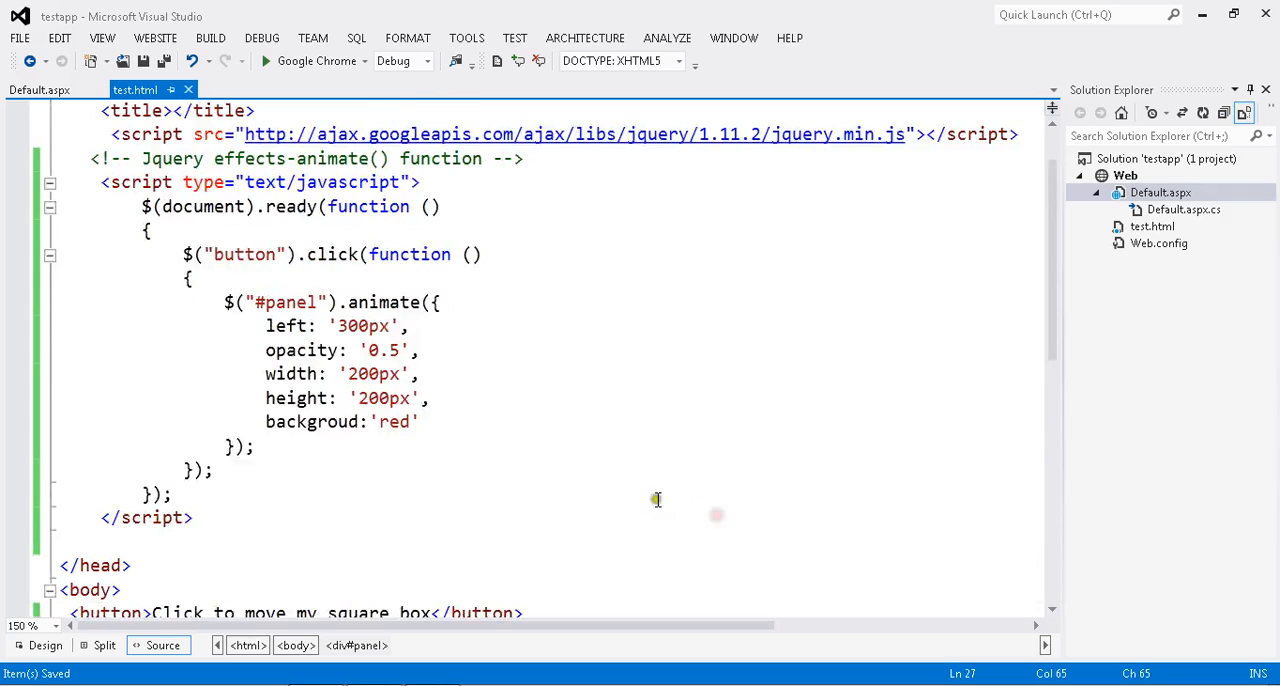
left_click_drag(264, 324, 424, 420)
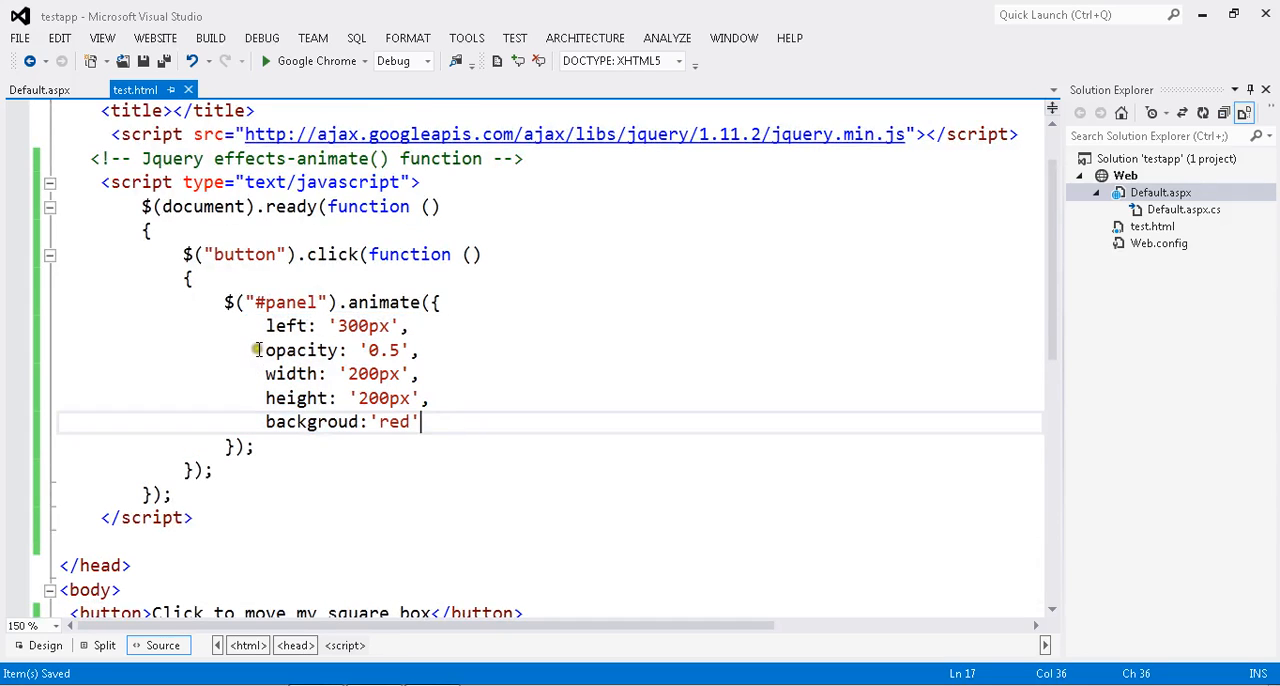
mouse_move(434, 420)
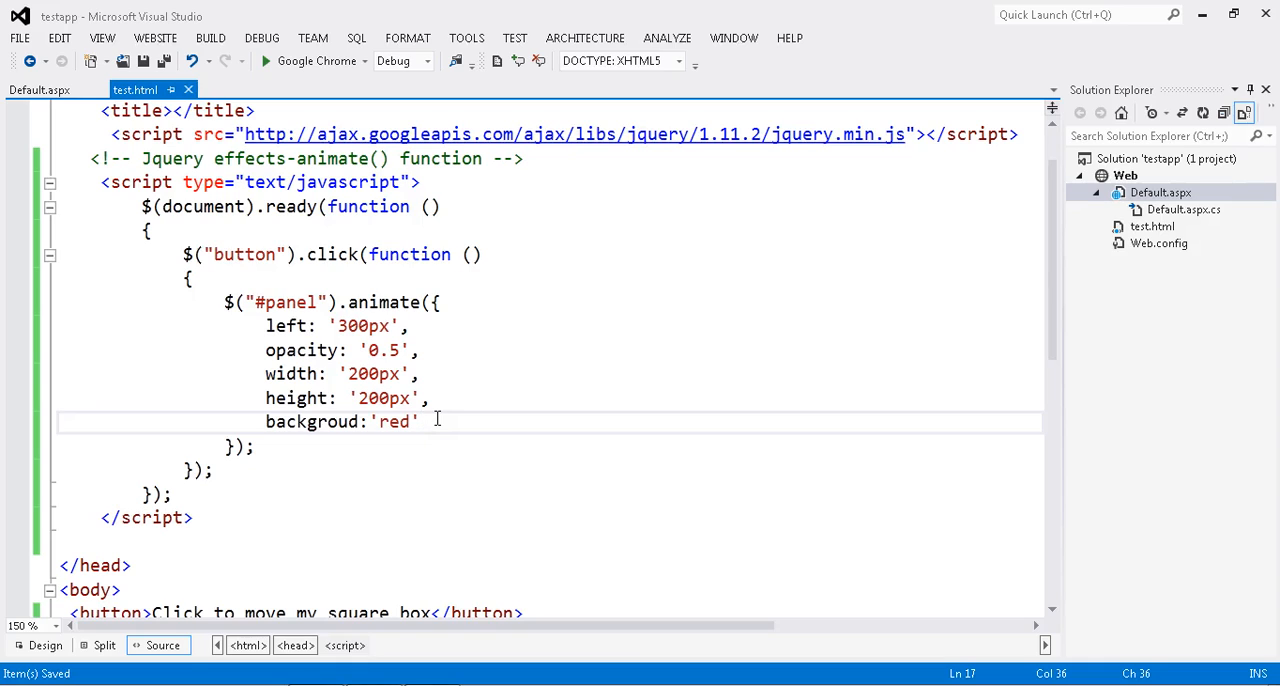
mouse_move(264, 348)
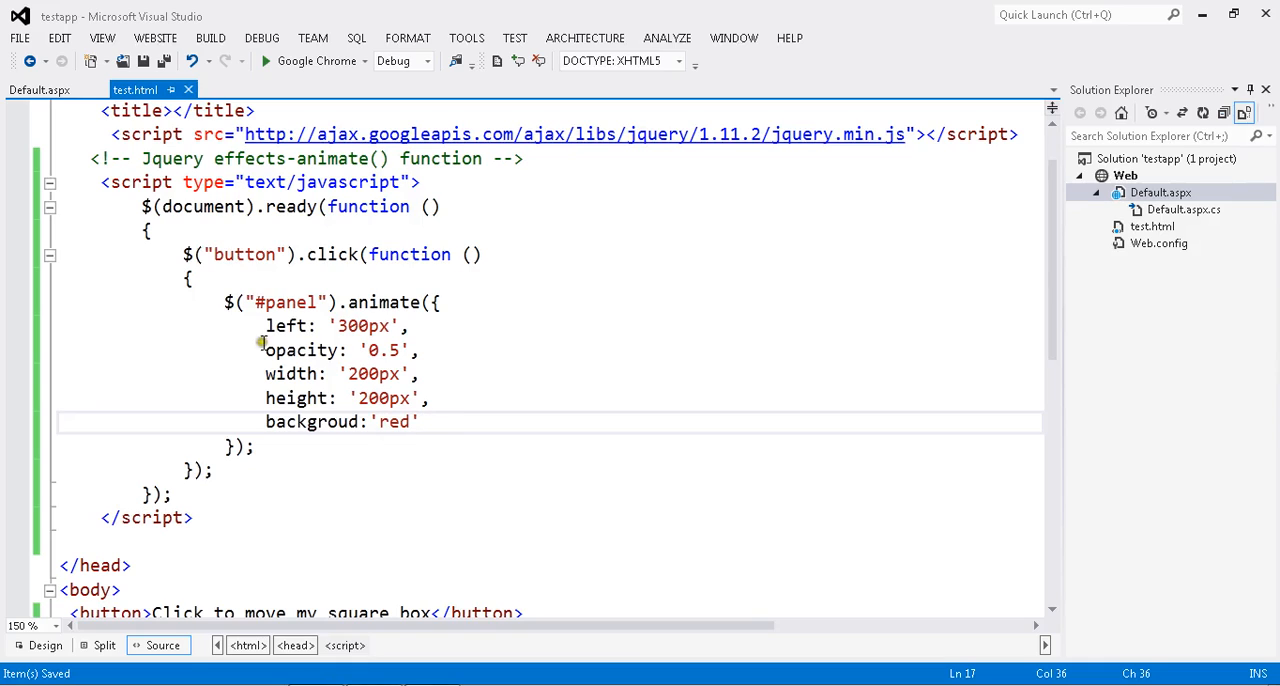